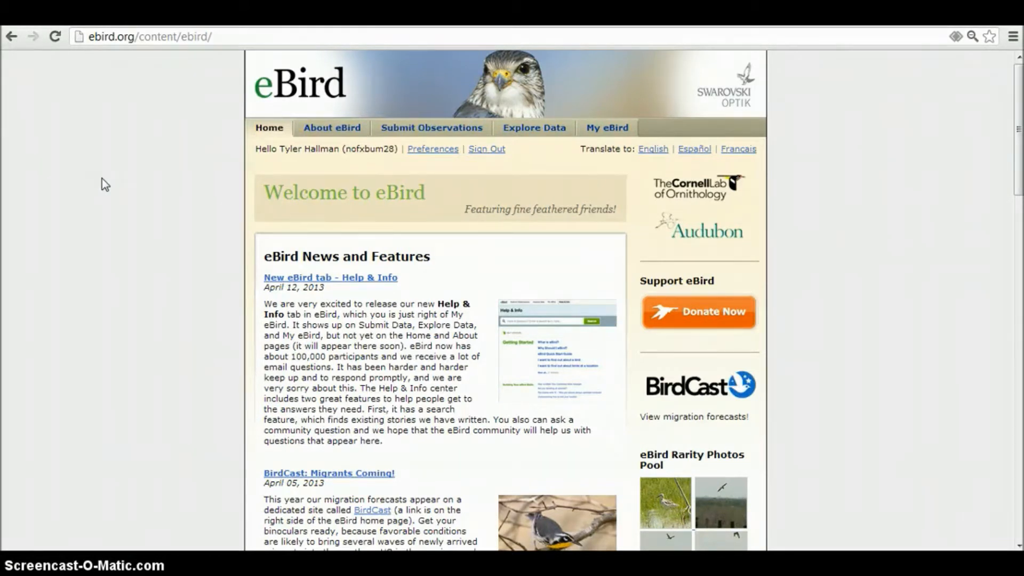
pyautogui.moveTo(134, 36)
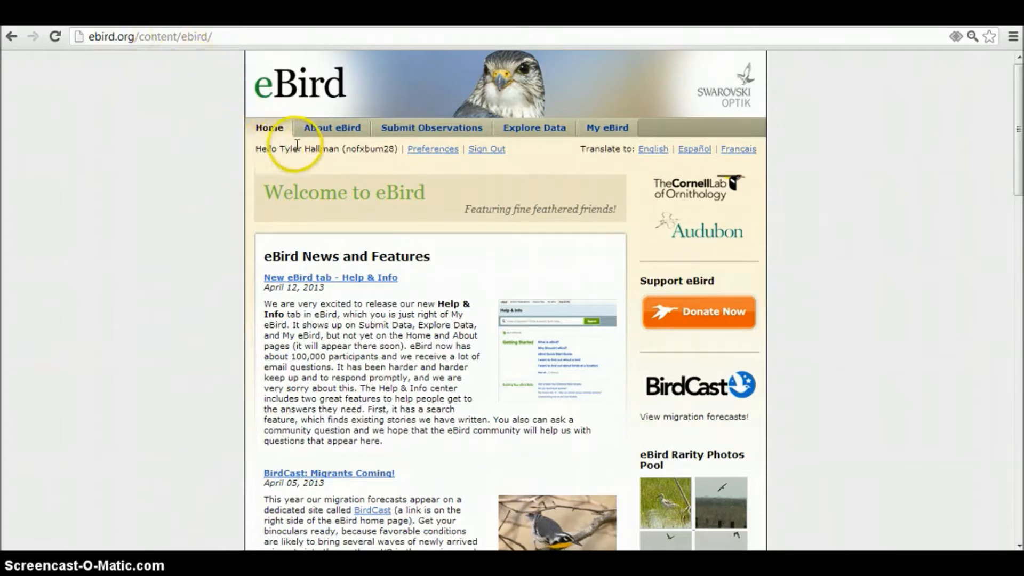
pyautogui.moveTo(320, 148)
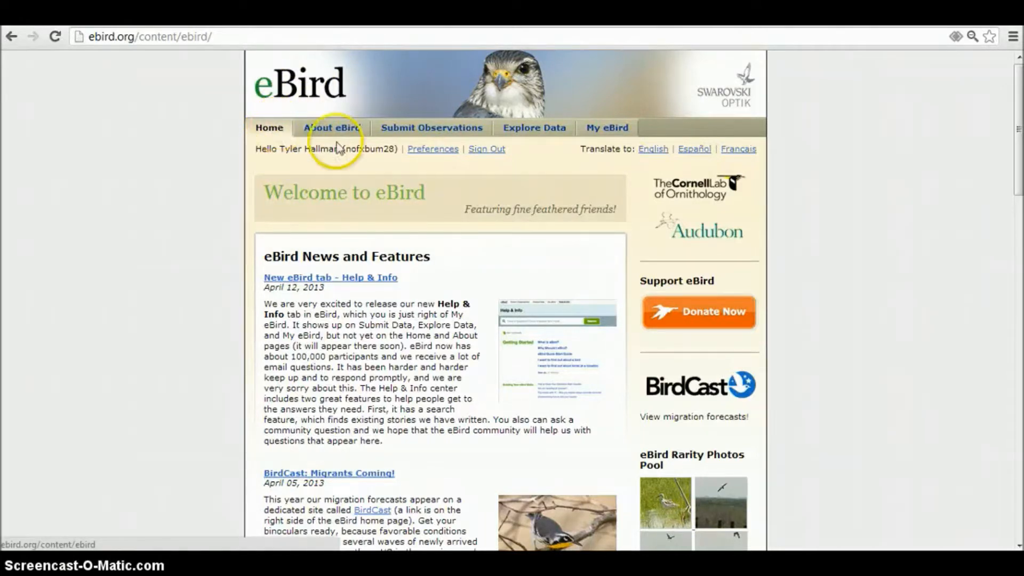
pyautogui.moveTo(433, 128)
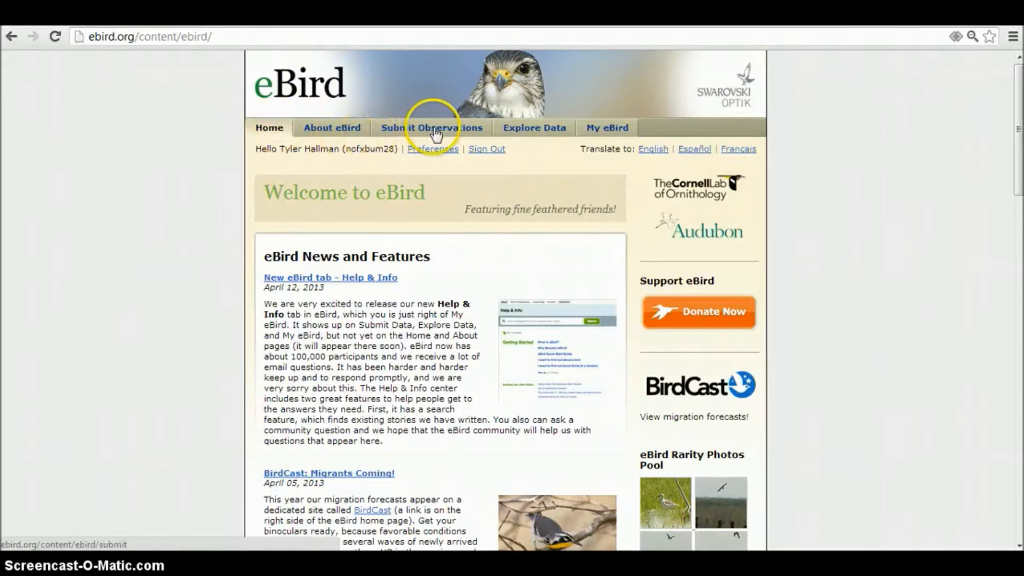
pyautogui.moveTo(606, 127)
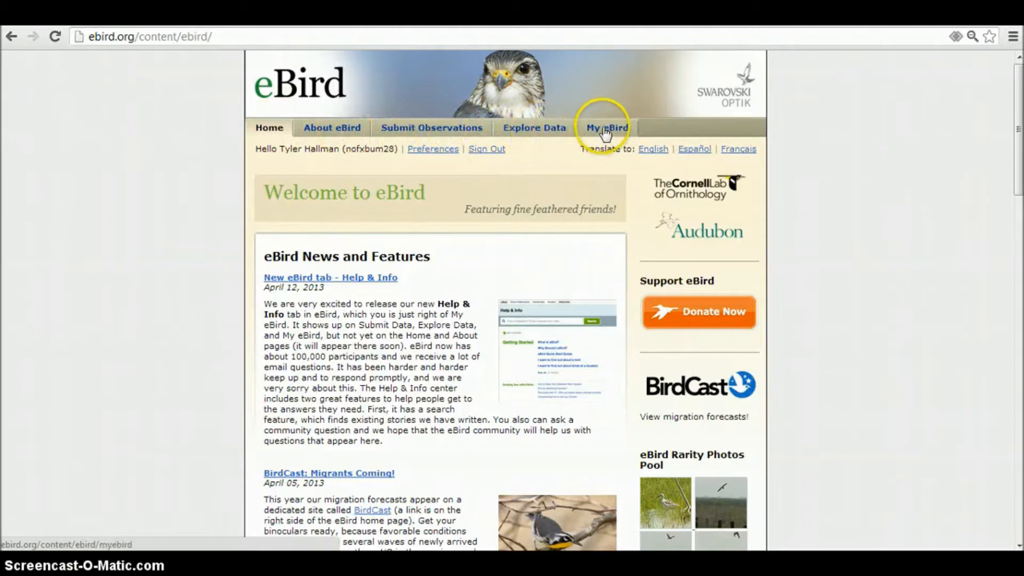
pyautogui.moveTo(436, 134)
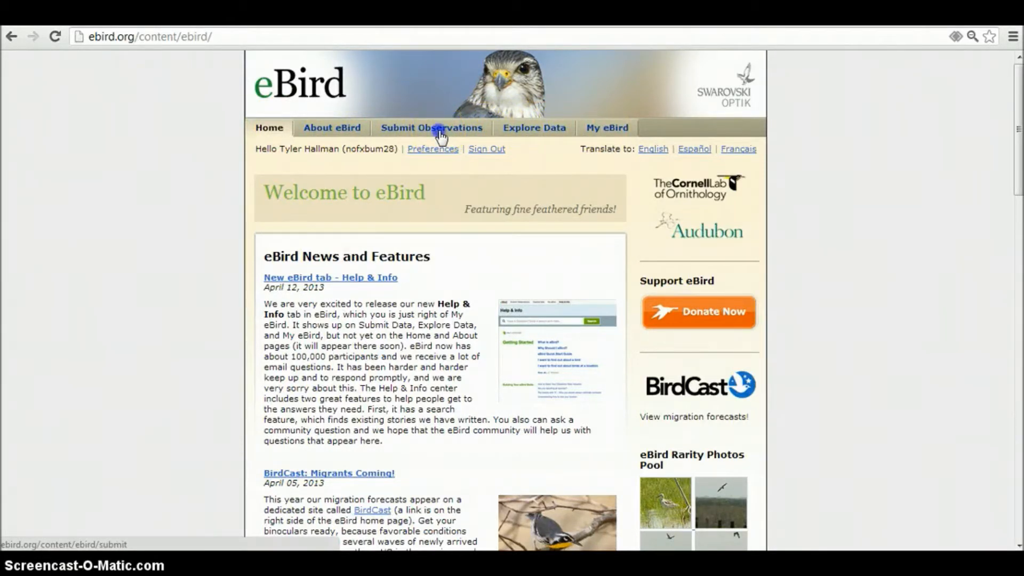
# Step: Start a new checklist from the Submit Observations tab to reach 'Where did you bird?'
pyautogui.click(432, 127)
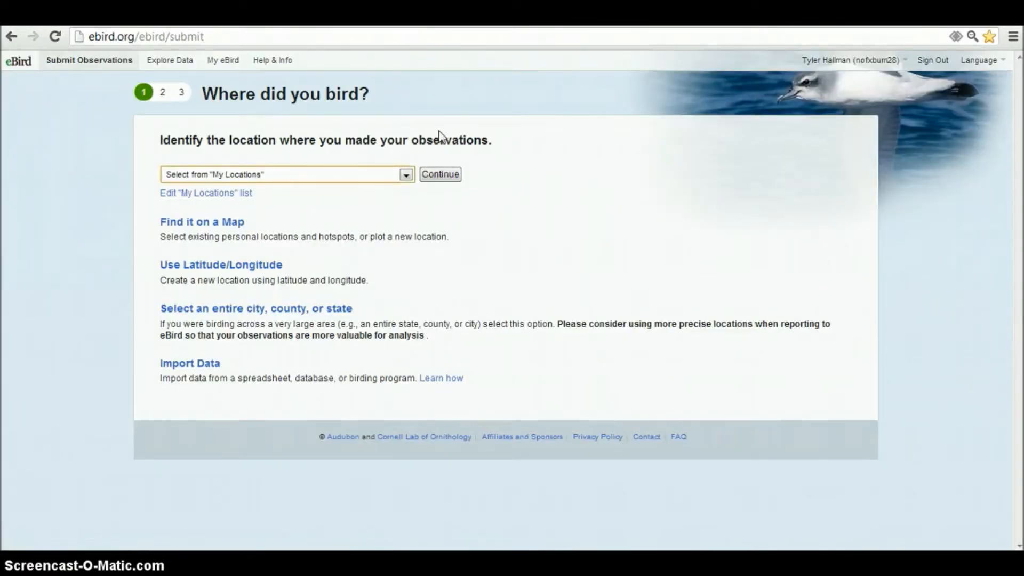
pyautogui.moveTo(295, 230)
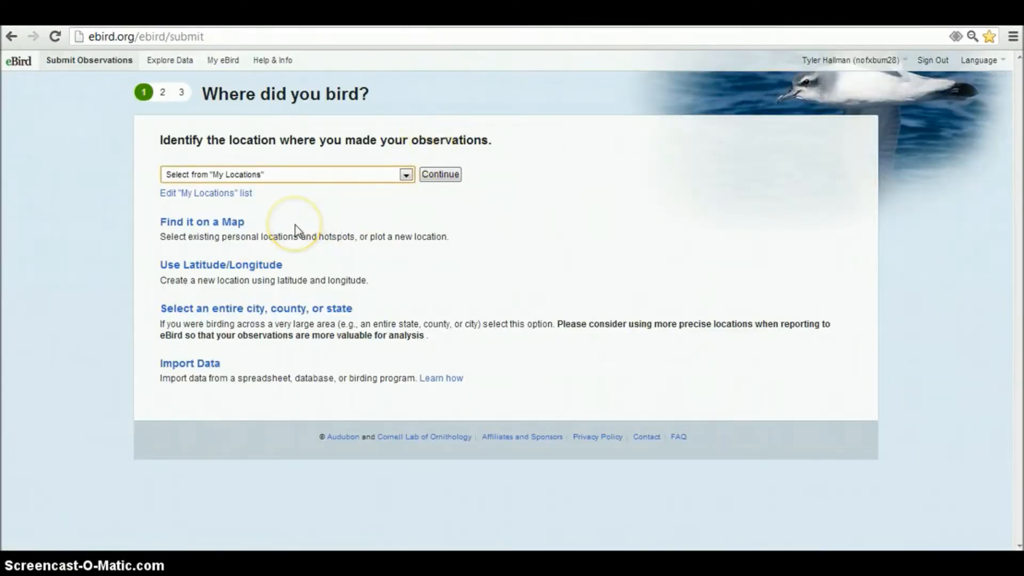
pyautogui.moveTo(294, 230)
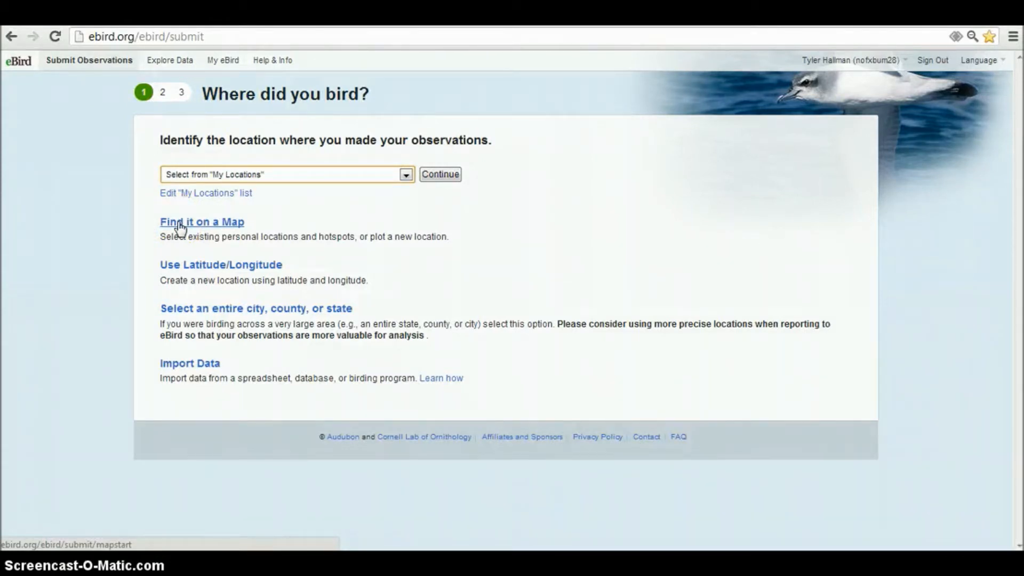
# Step: Choose 'Find it on a Map' and enter Benton County, Oregon as the area
pyautogui.click(202, 222)
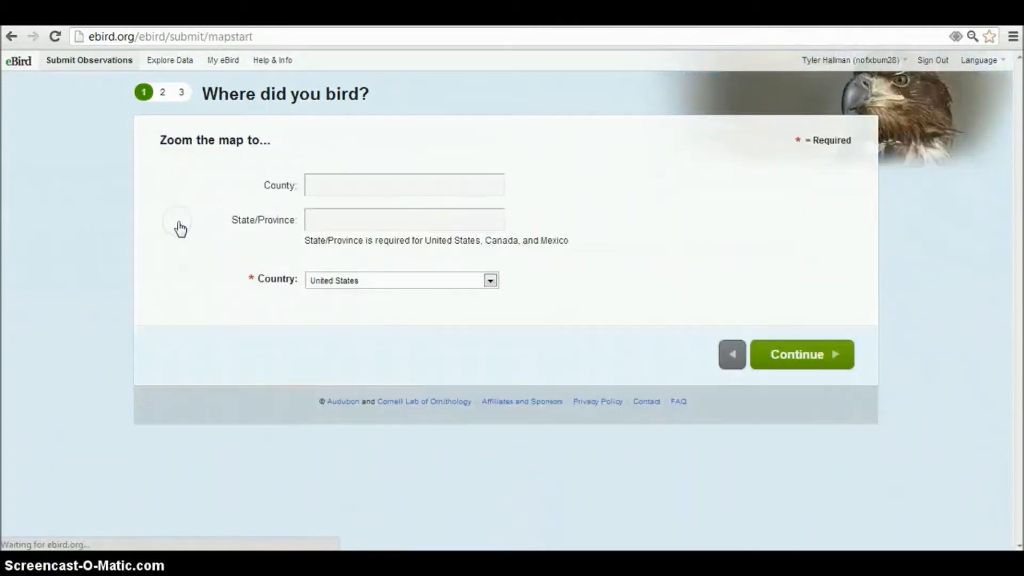
pyautogui.click(404, 185)
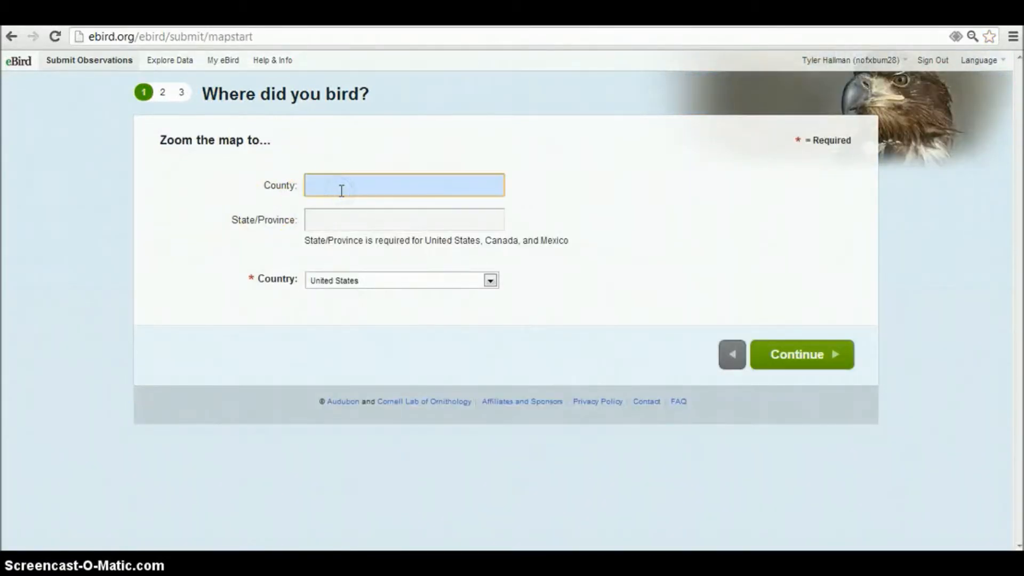
pyautogui.write('Benton')
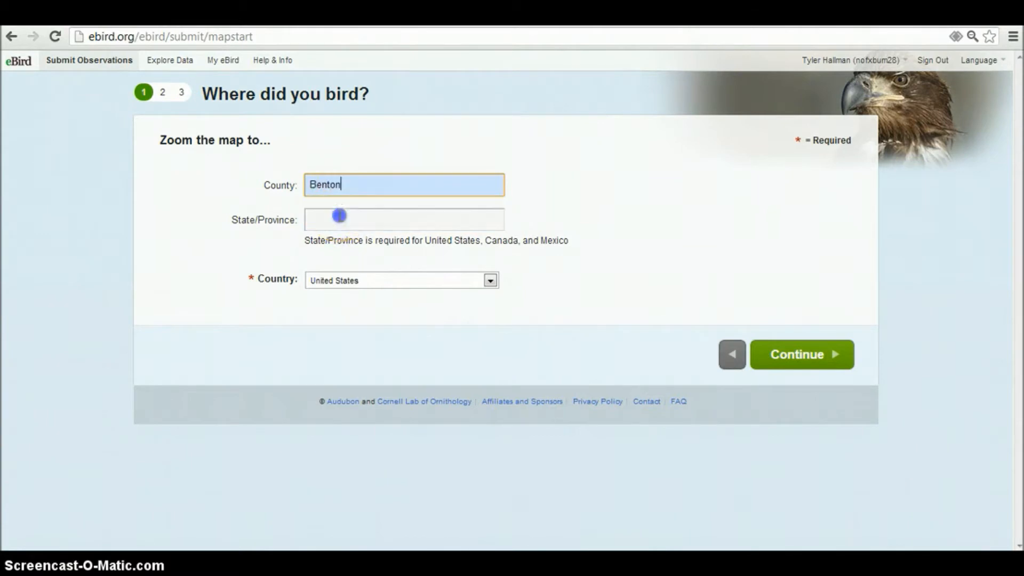
pyautogui.write('oregon')
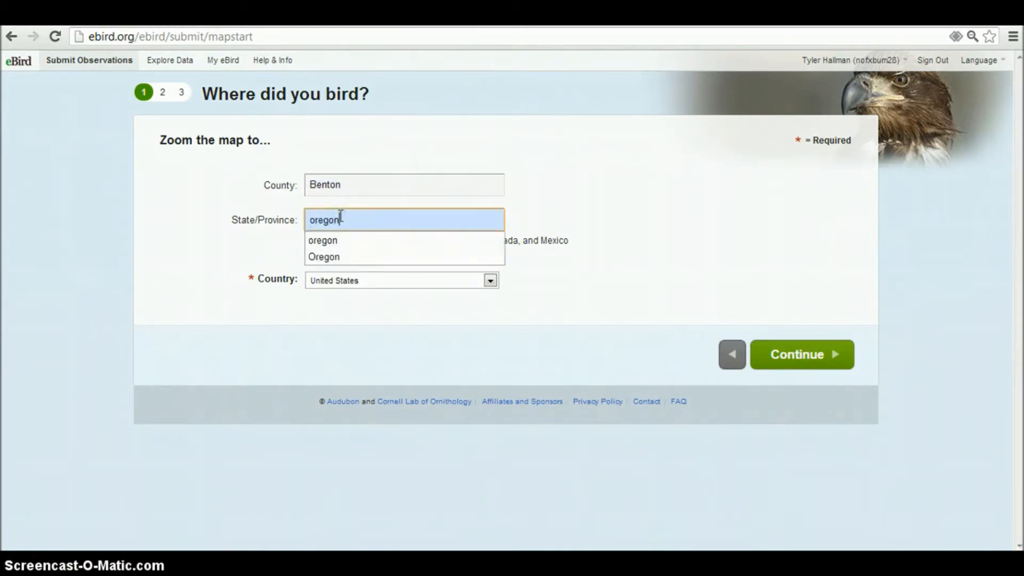
pyautogui.click(323, 256)
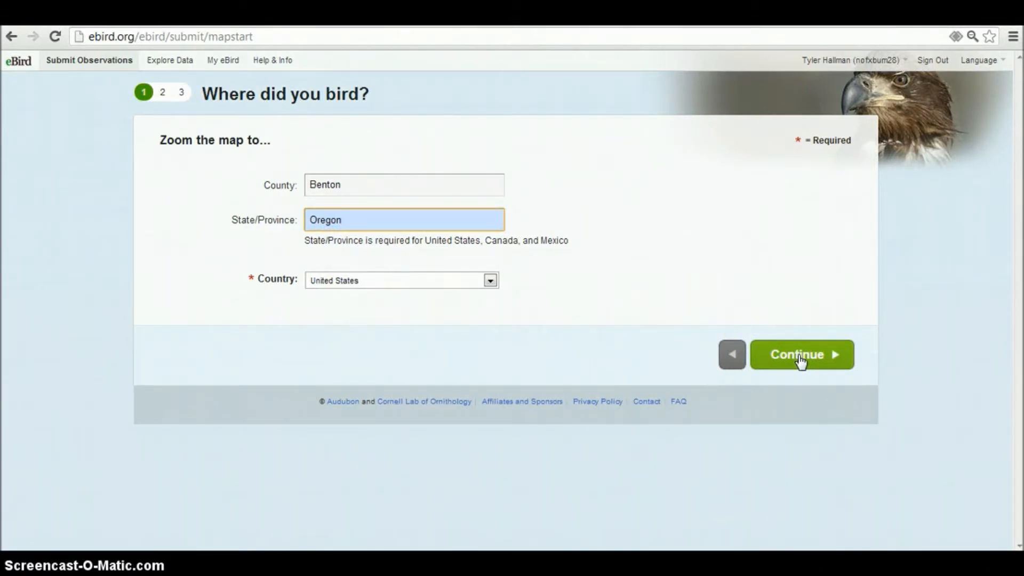
# Step: Zoom the Benton County map into Finley refuge and pick the Homer Campbell boardwalk hotspot
pyautogui.click(801, 354)
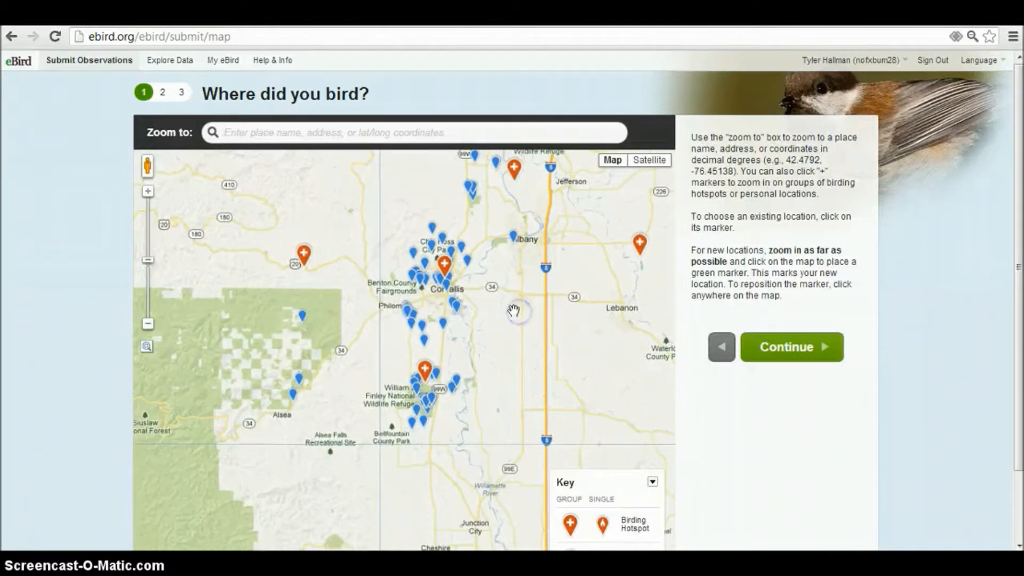
pyautogui.click(147, 192)
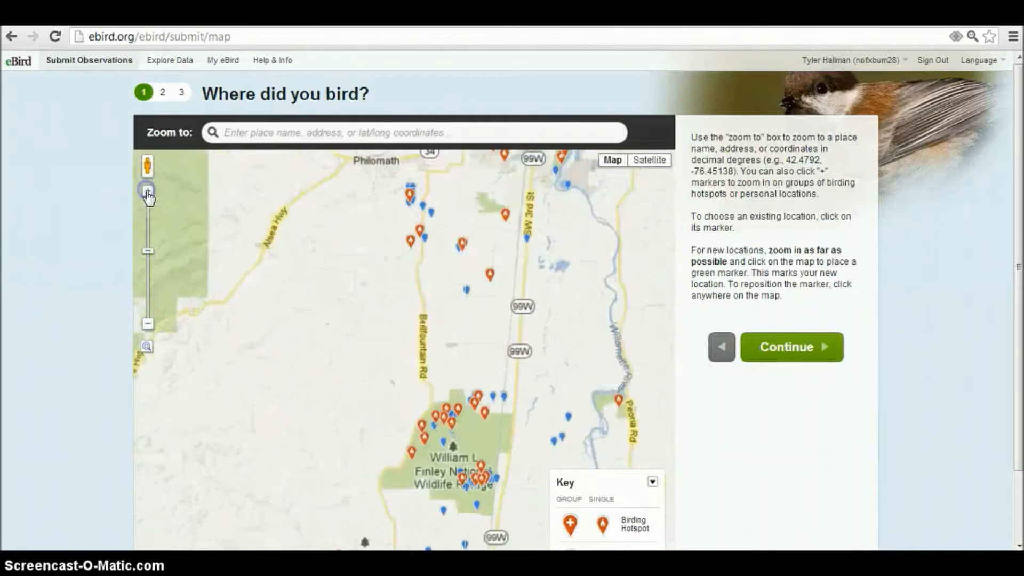
pyautogui.click(147, 192)
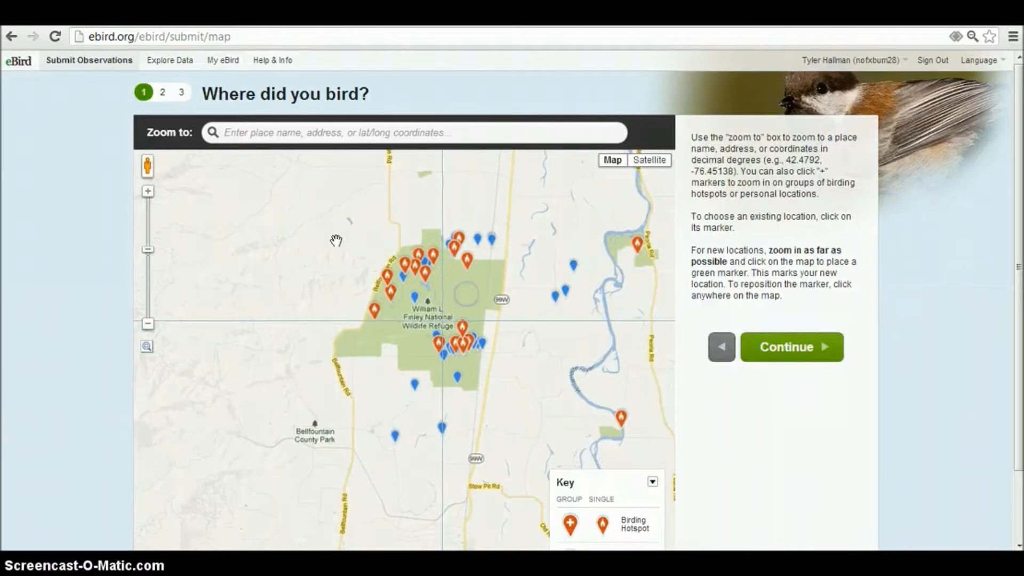
pyautogui.click(148, 192)
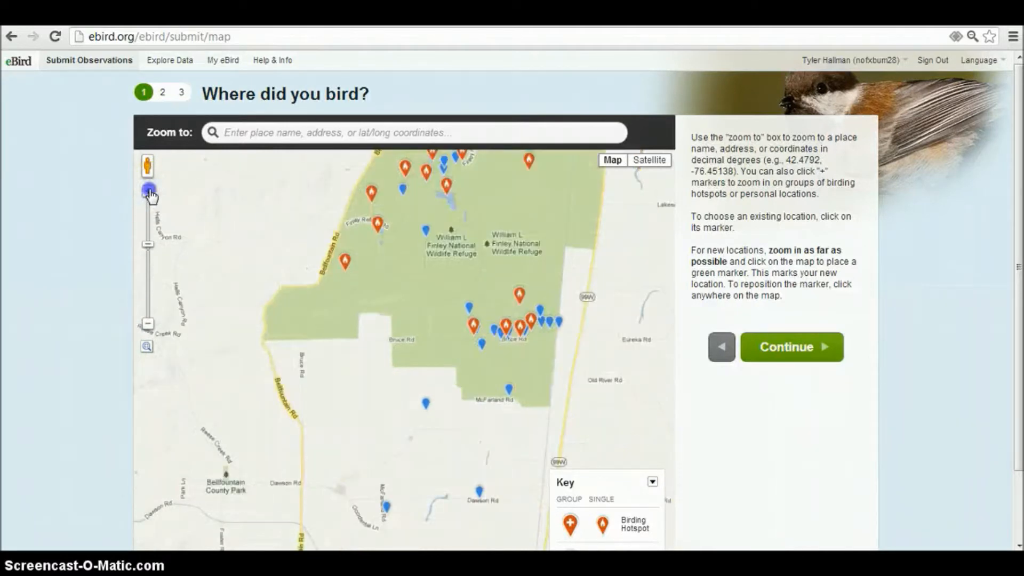
pyautogui.click(148, 191)
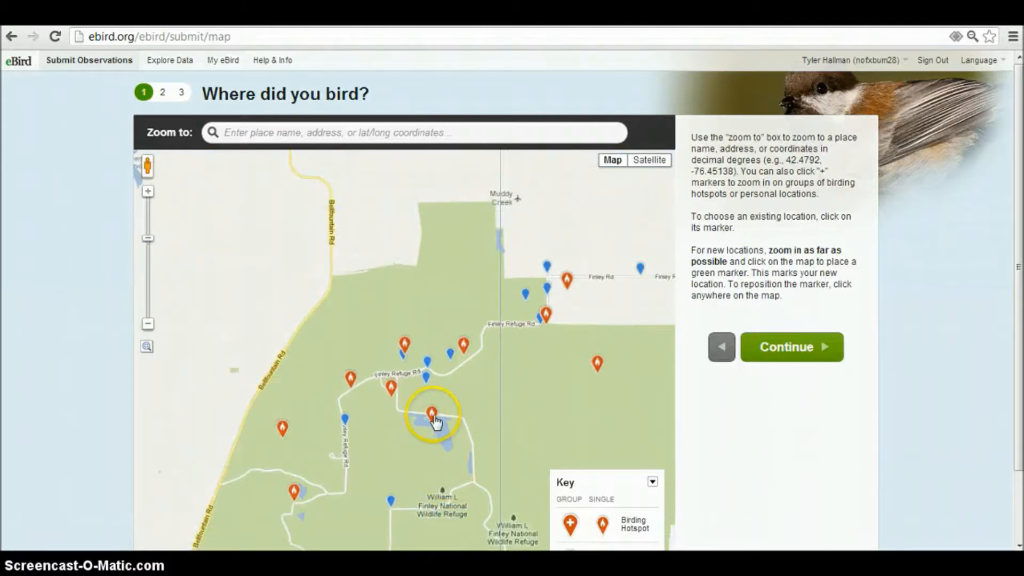
pyautogui.moveTo(408, 343)
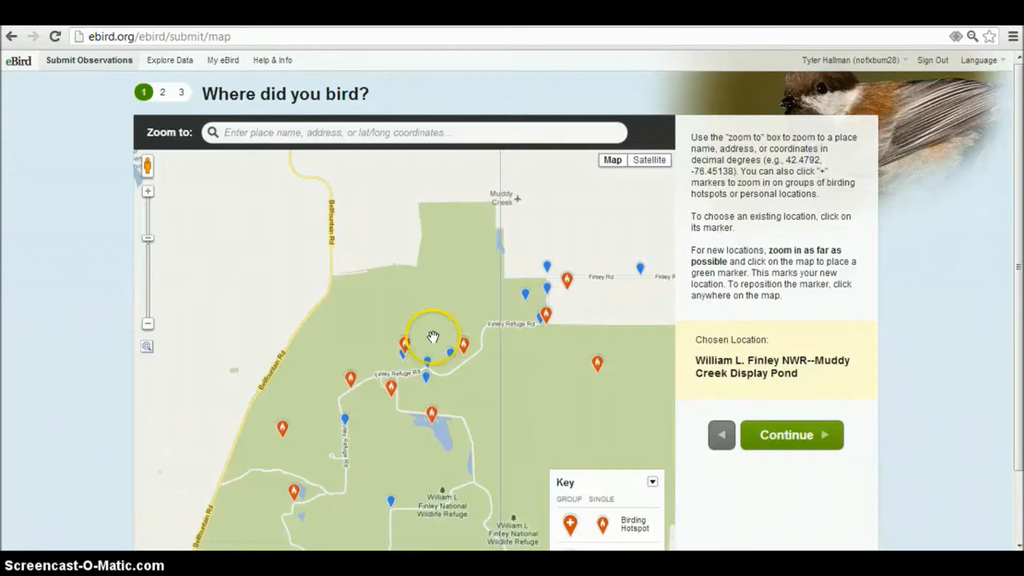
pyautogui.click(597, 364)
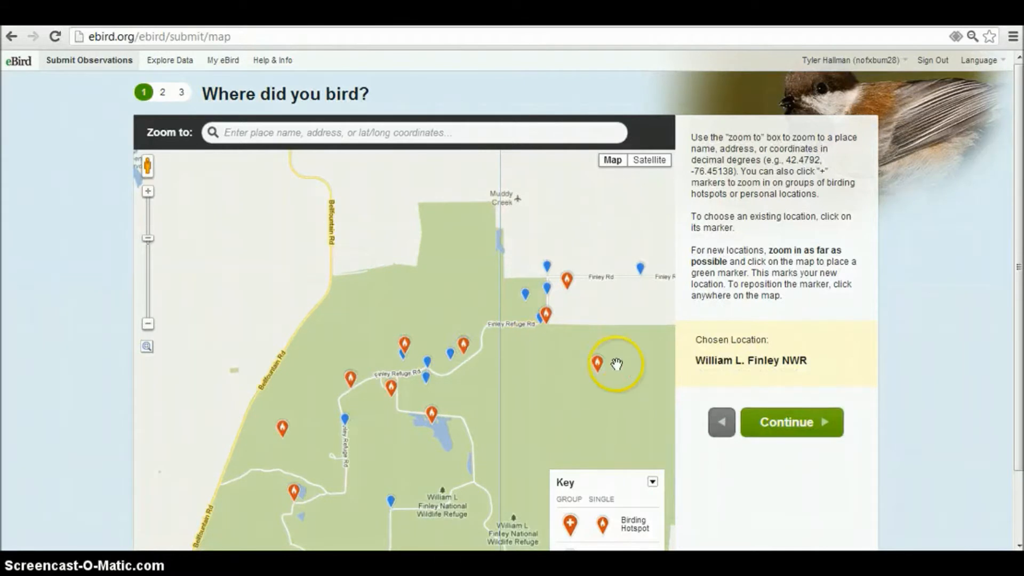
pyautogui.moveTo(487, 326)
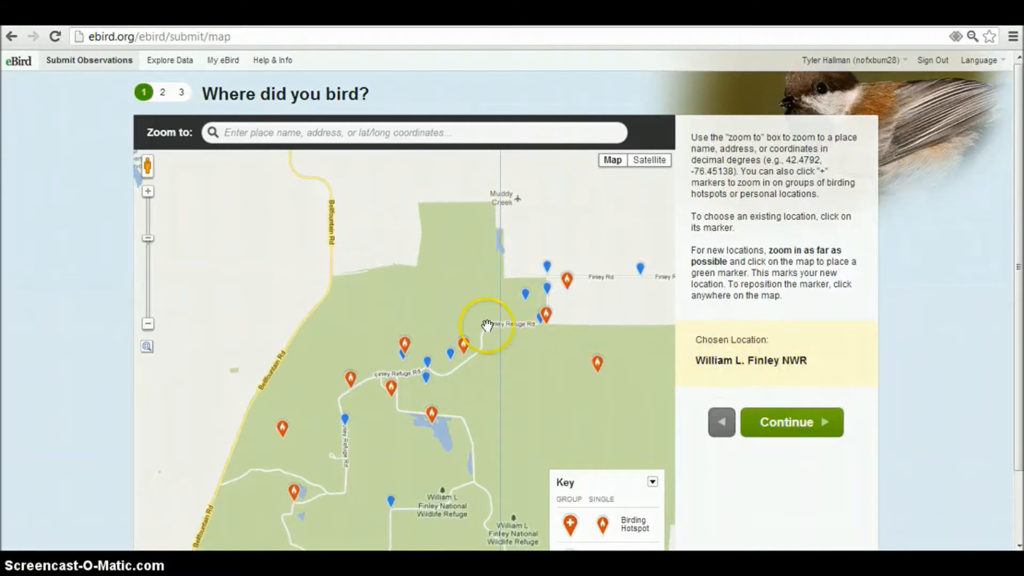
pyautogui.moveTo(452, 359)
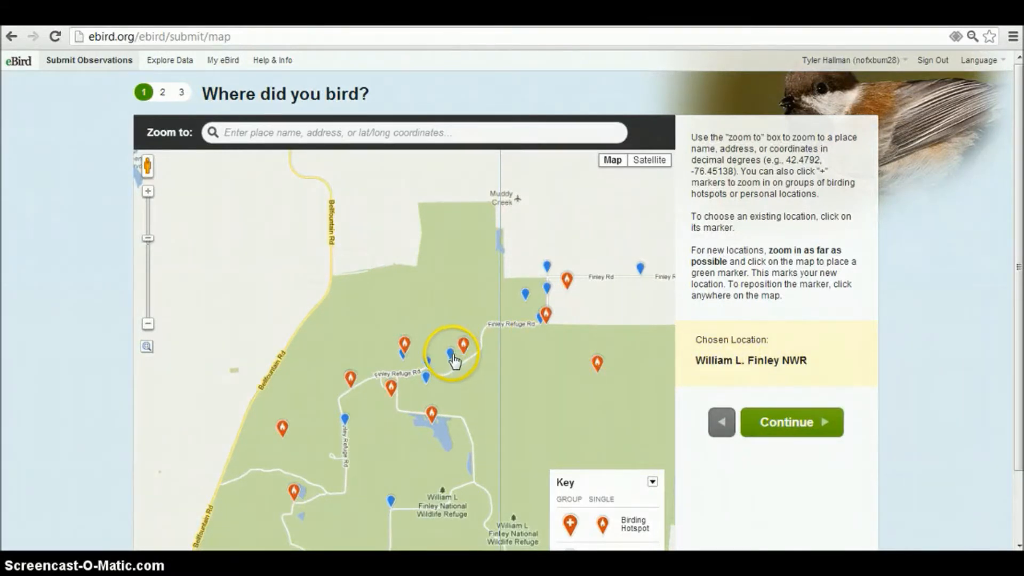
pyautogui.moveTo(427, 382)
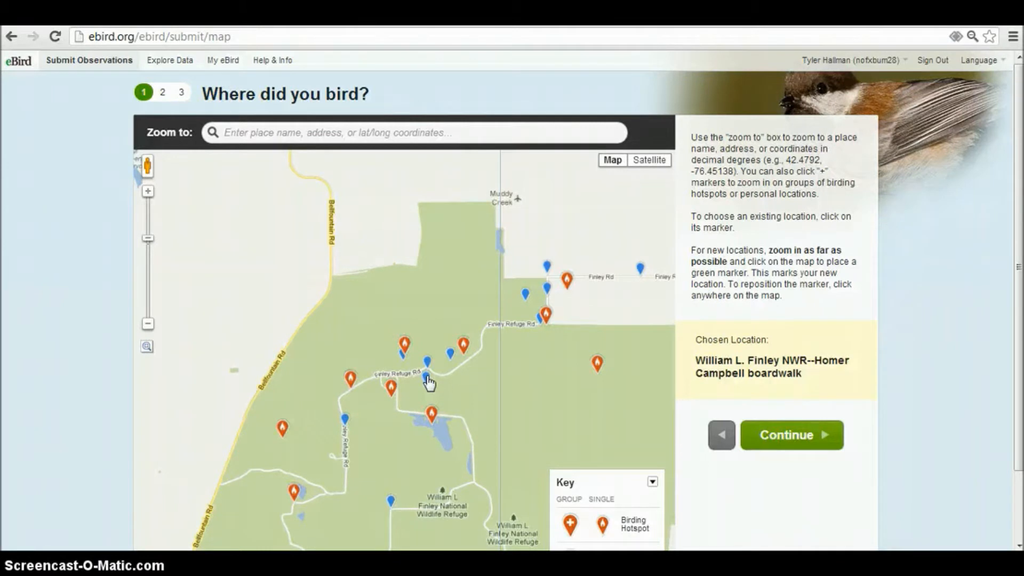
# Step: Zoom in twice on the boardwalk hotspot and switch the map to Satellite view
pyautogui.click(147, 191)
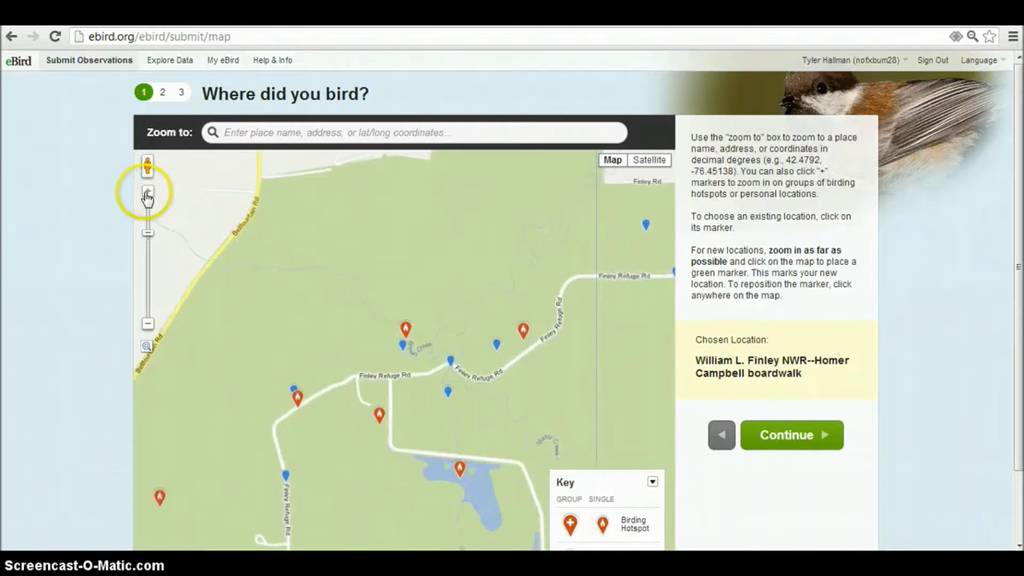
pyautogui.click(148, 192)
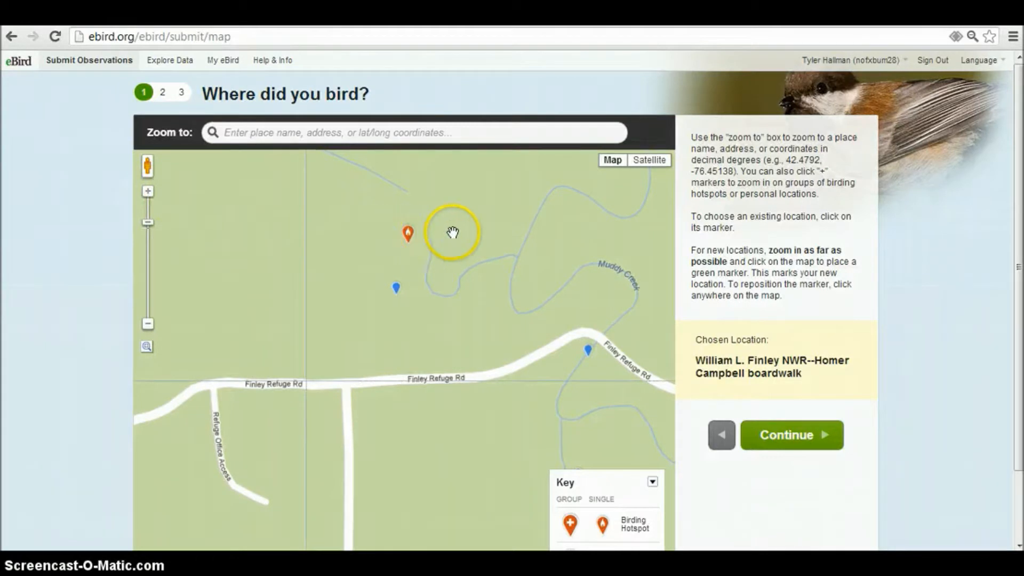
pyautogui.moveTo(649, 160)
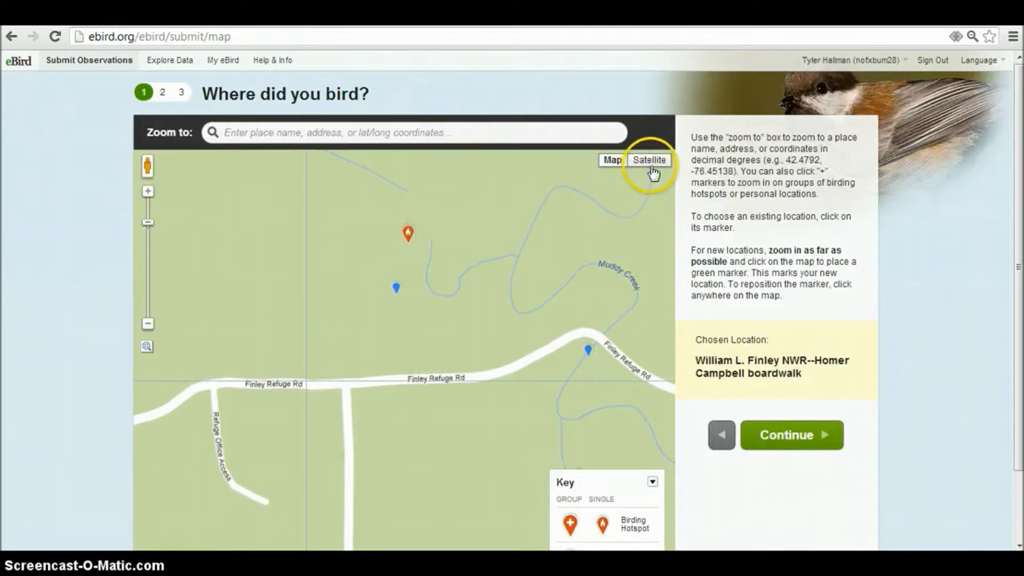
pyautogui.moveTo(649, 160)
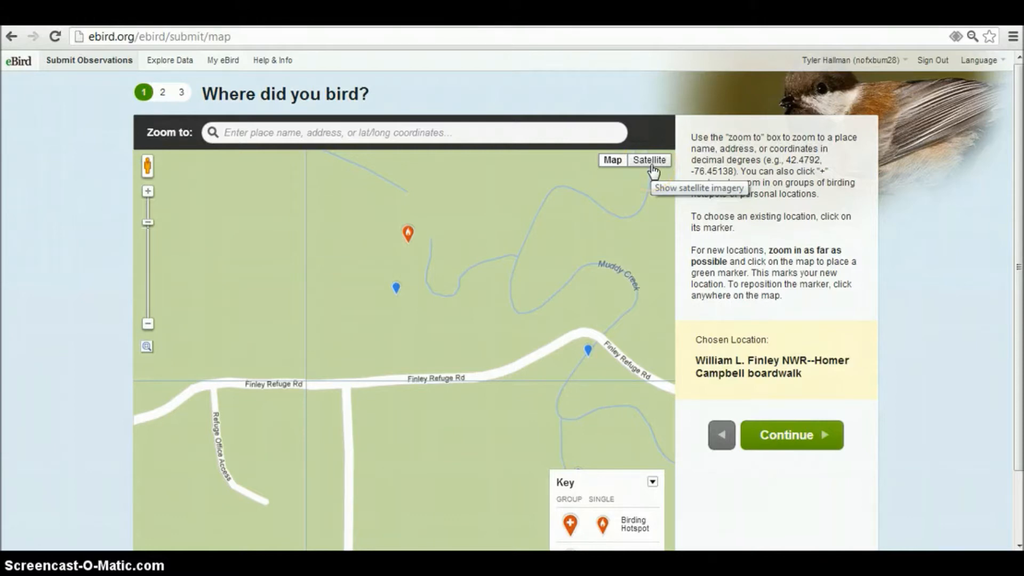
pyautogui.click(649, 160)
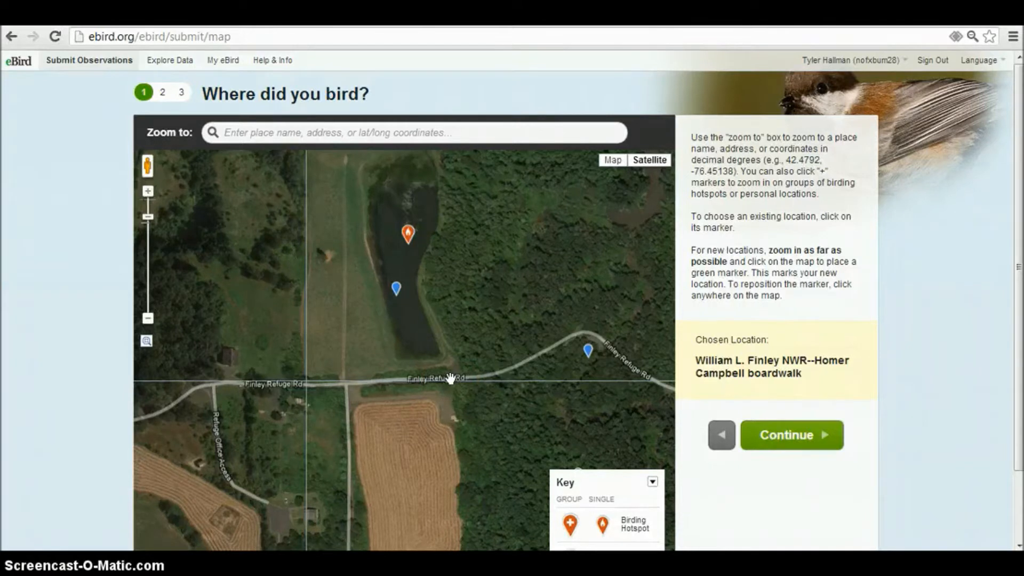
# Step: Name the new map location Finley033 and continue
pyautogui.click(450, 375)
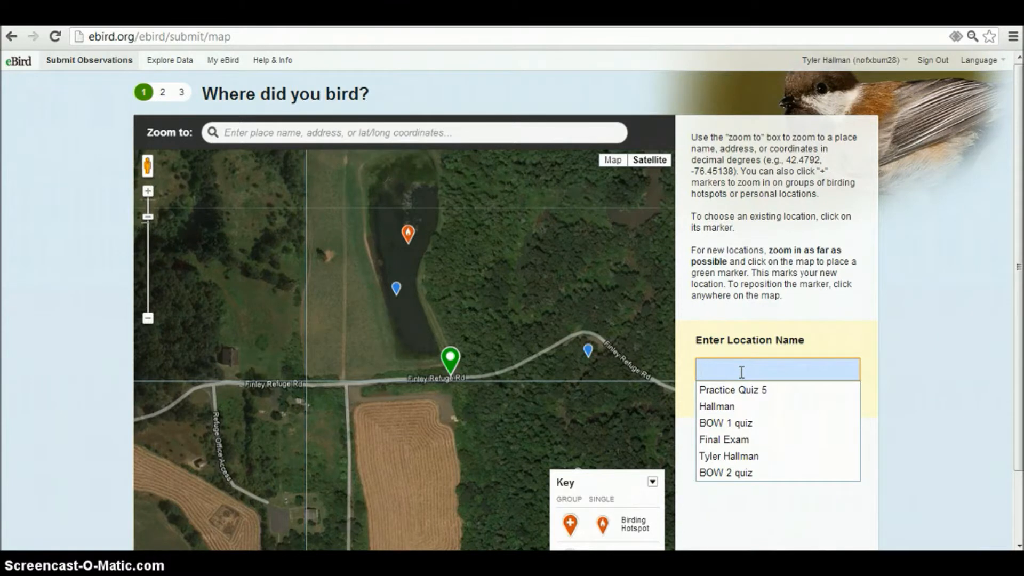
pyautogui.write('F')
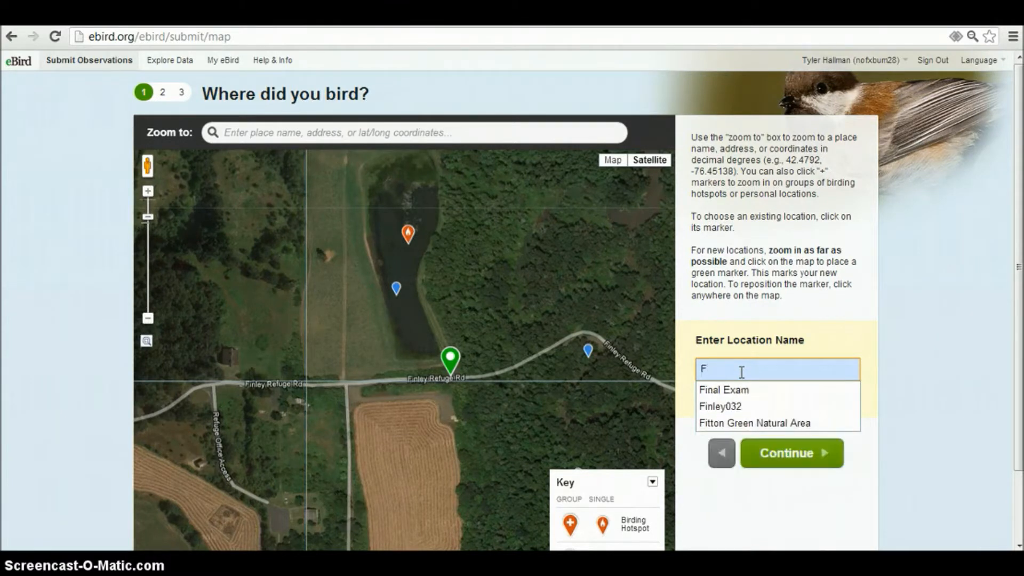
pyautogui.write('inl')
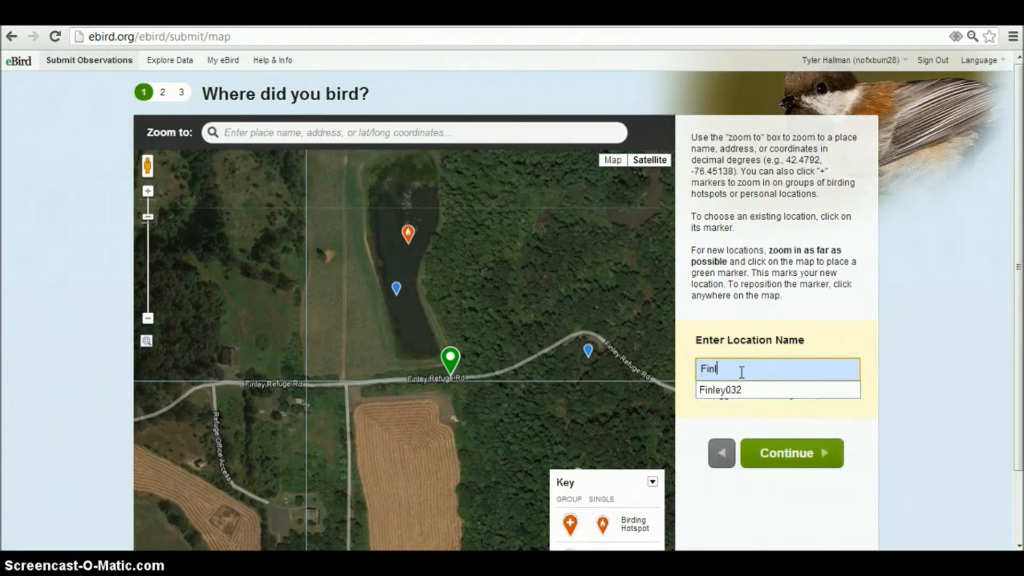
pyautogui.write('ey')
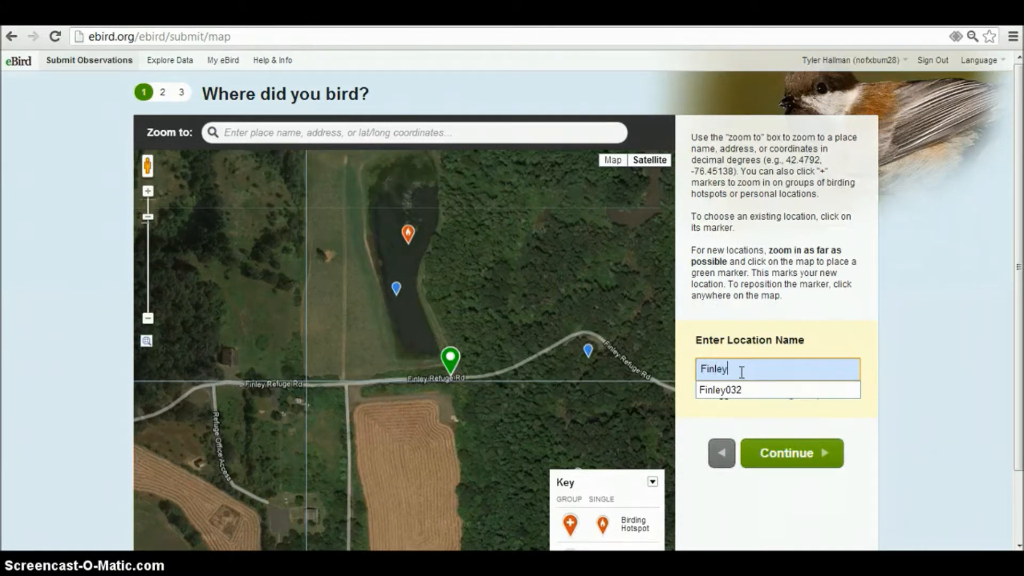
pyautogui.write('033')
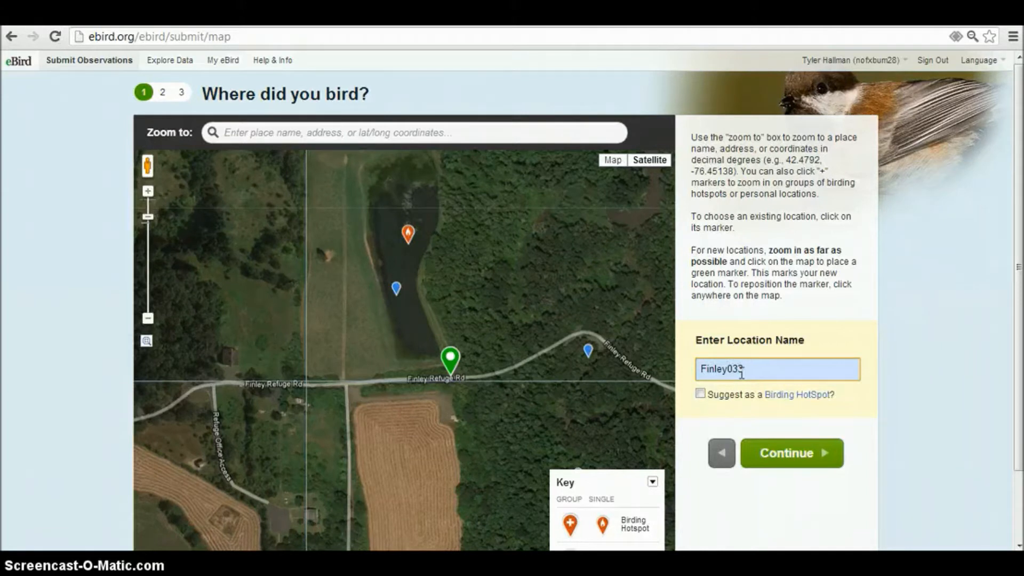
pyautogui.write('3')
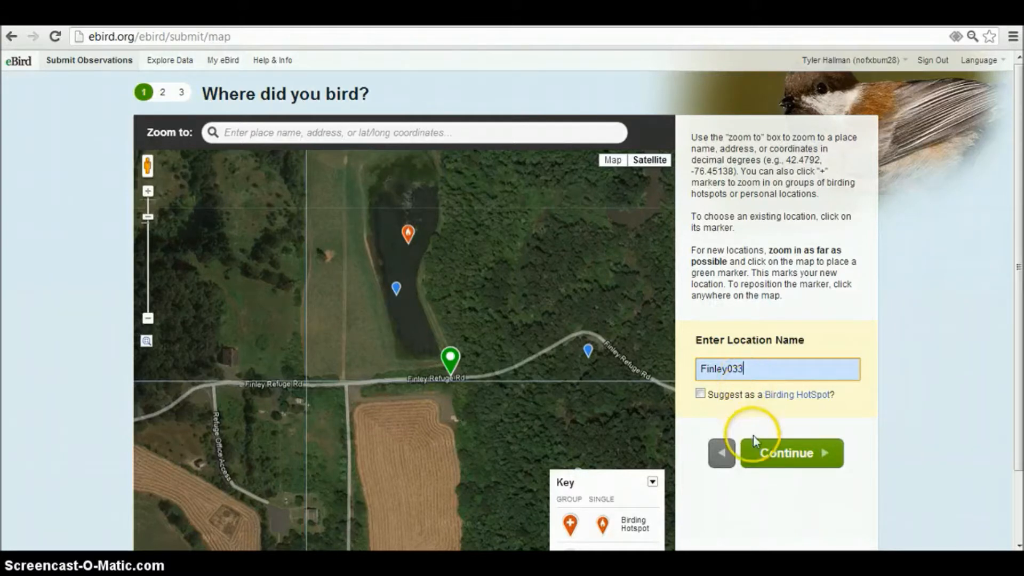
pyautogui.click(791, 453)
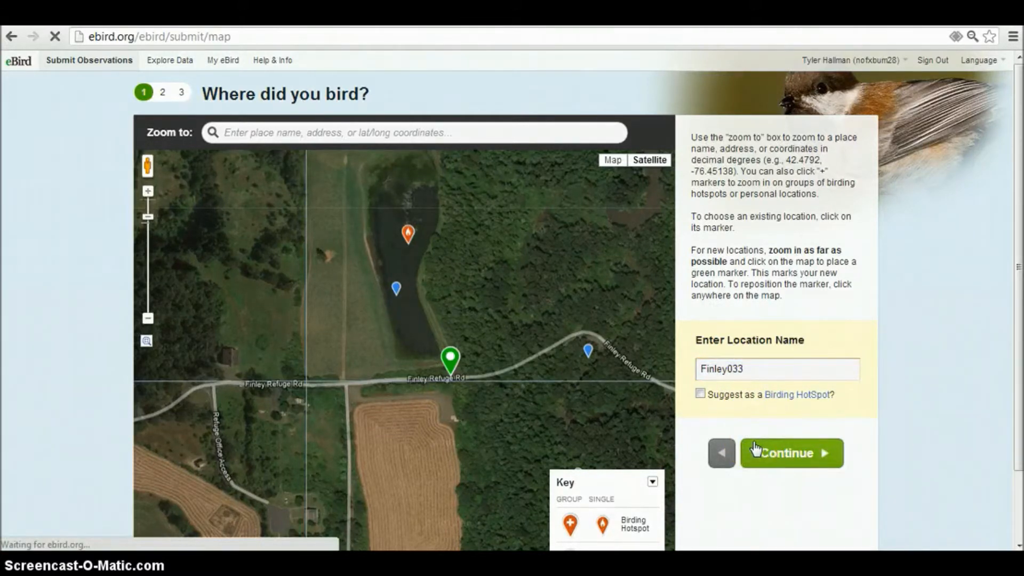
# Step: Set the observation day to 14, choose Traveling, and enter a 2.1 distance
pyautogui.click(791, 453)
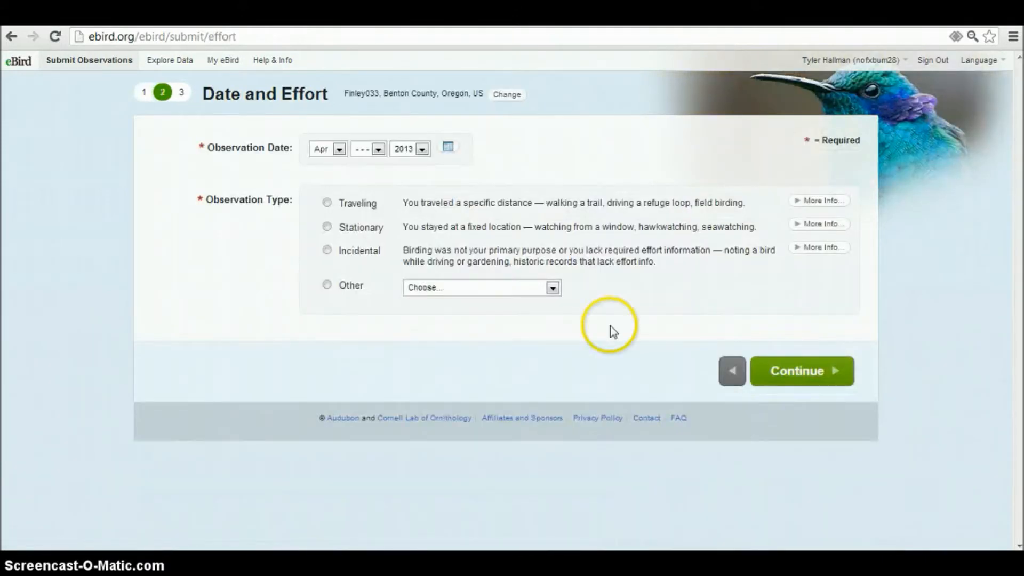
pyautogui.click(368, 148)
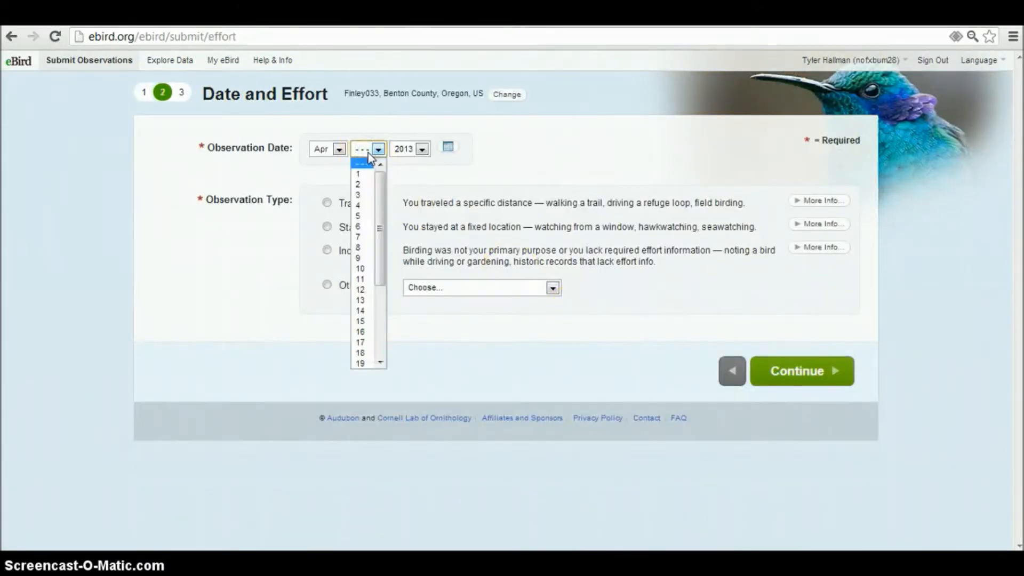
pyautogui.moveTo(360, 299)
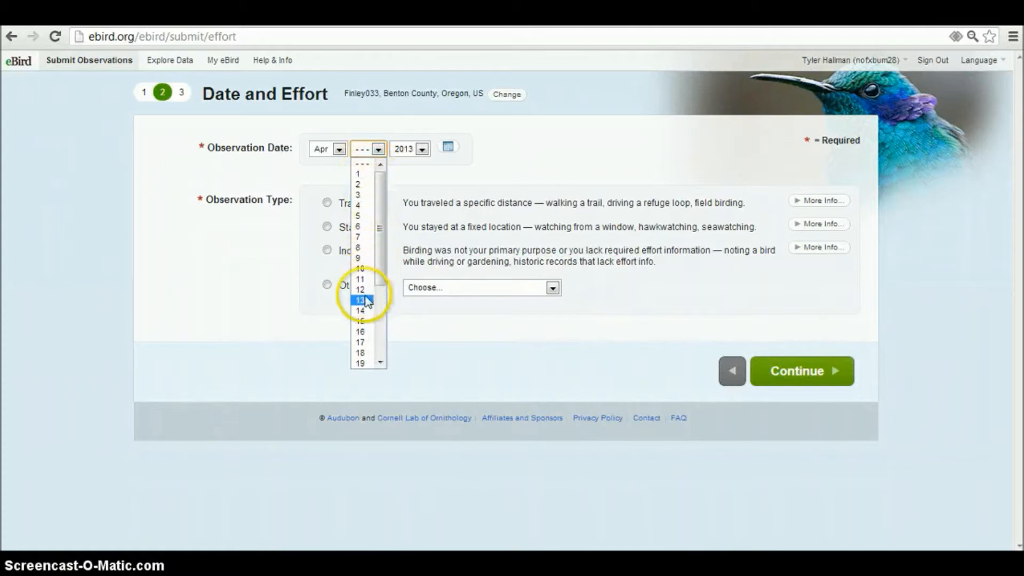
pyautogui.click(359, 311)
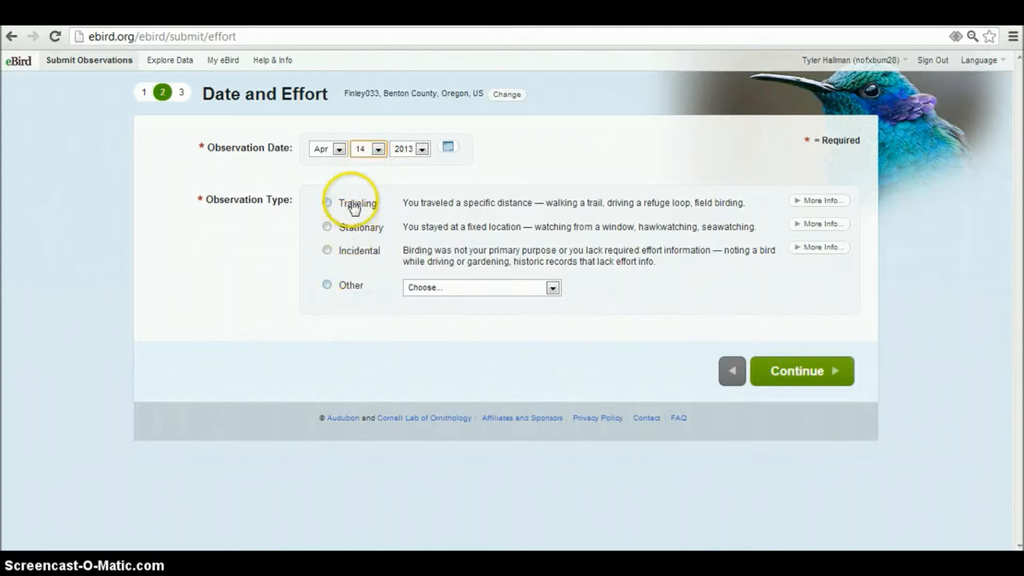
pyautogui.click(327, 203)
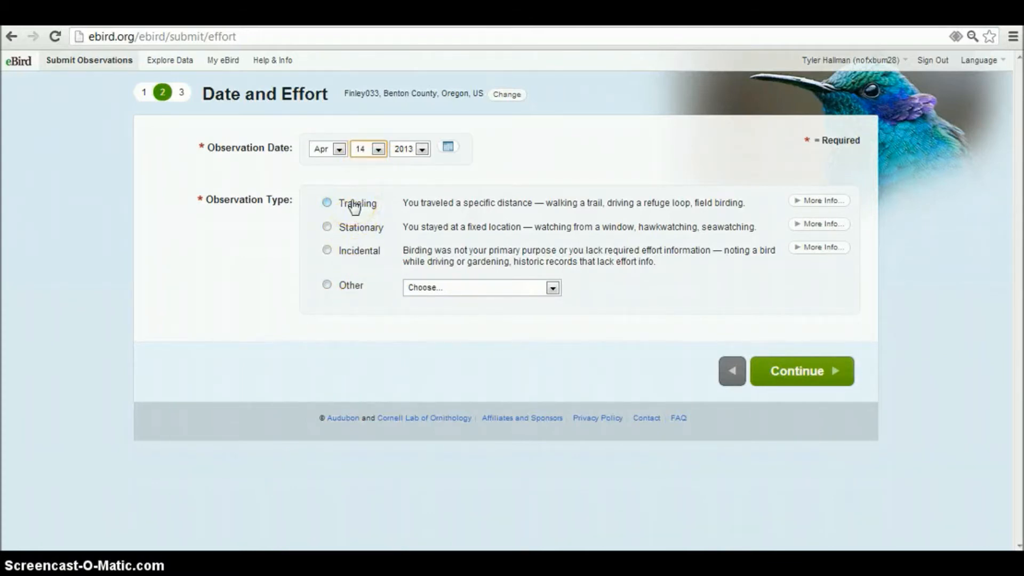
pyautogui.click(326, 203)
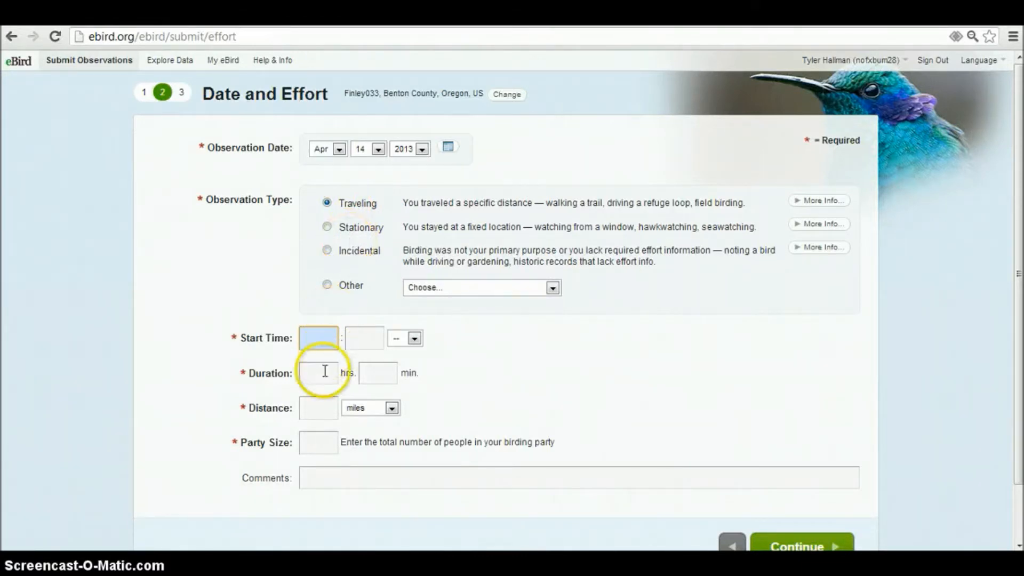
pyautogui.click(319, 408)
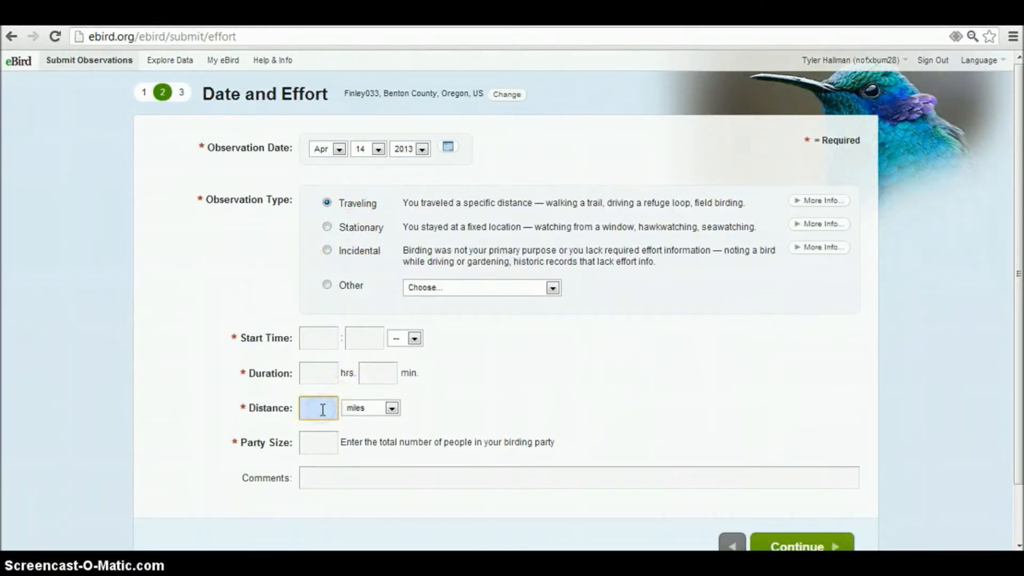
pyautogui.write('2.1')
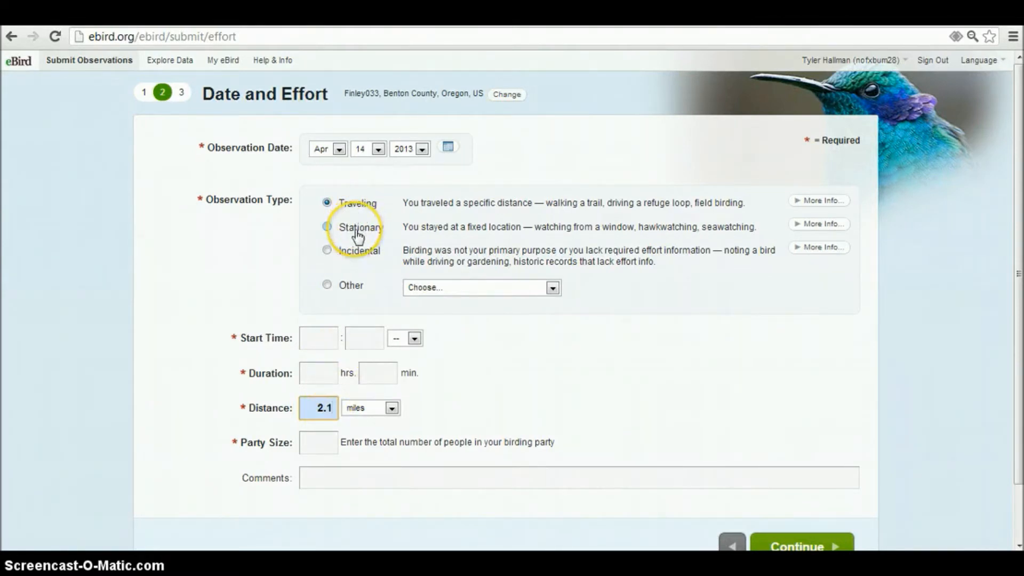
pyautogui.moveTo(357, 233)
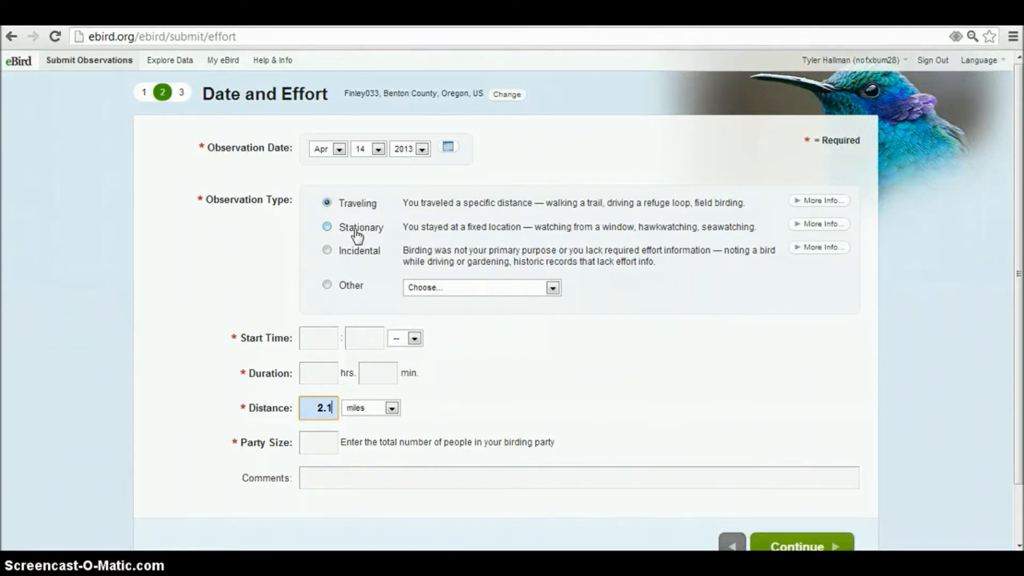
# Step: Try the Stationary, Incidental and other observation types, then reselect Traveling
pyautogui.click(326, 227)
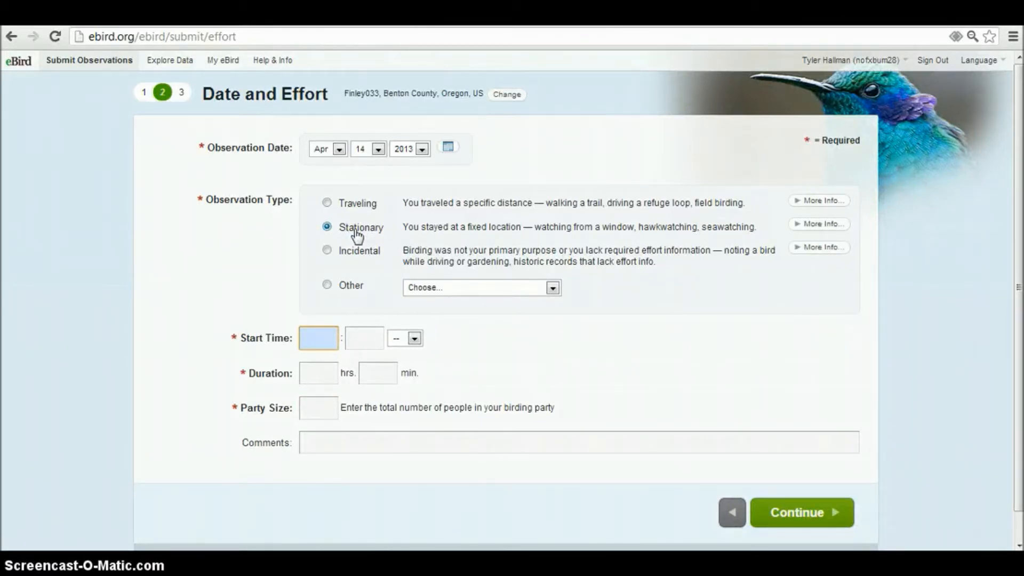
pyautogui.click(318, 337)
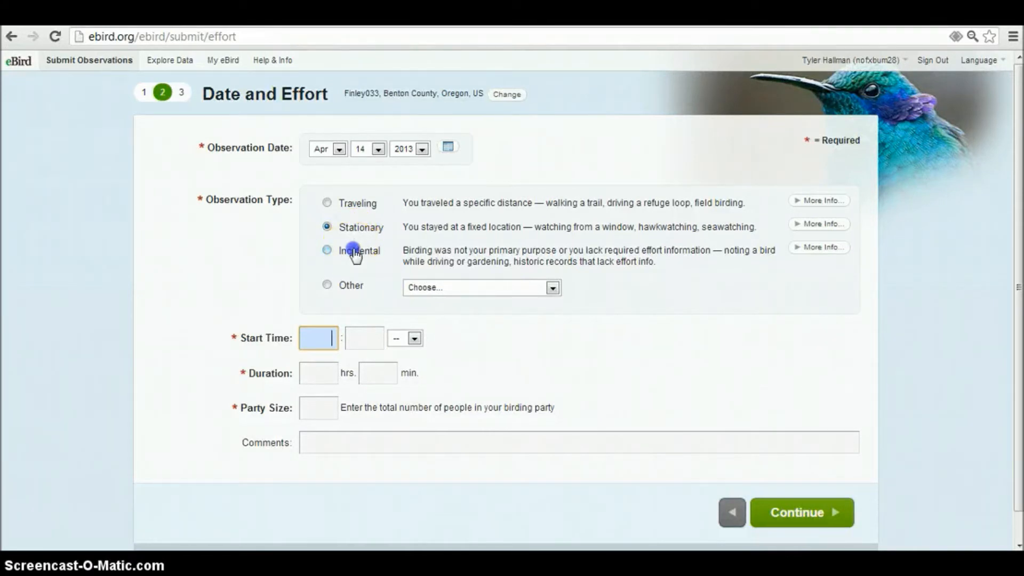
pyautogui.click(326, 250)
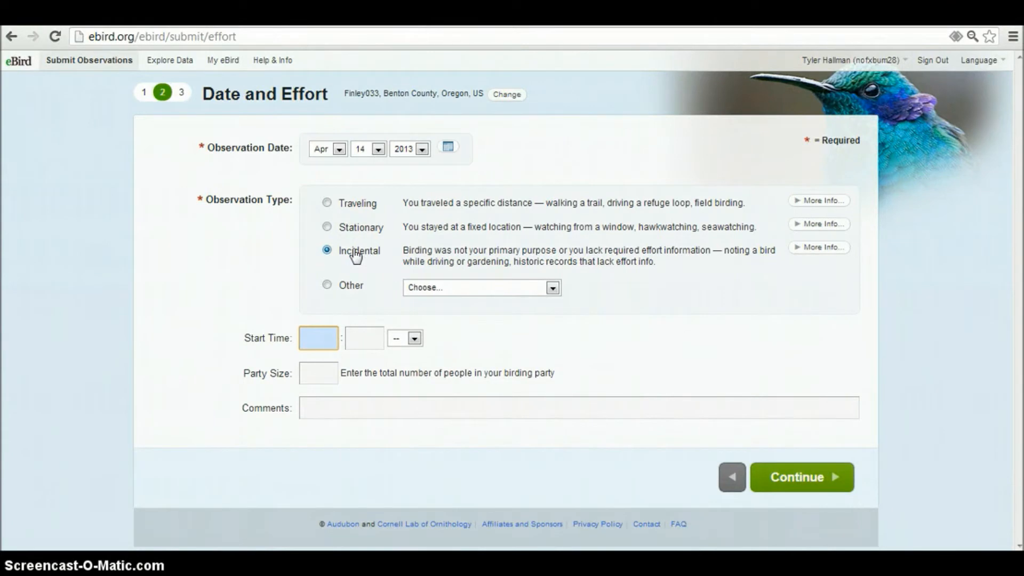
pyautogui.click(318, 338)
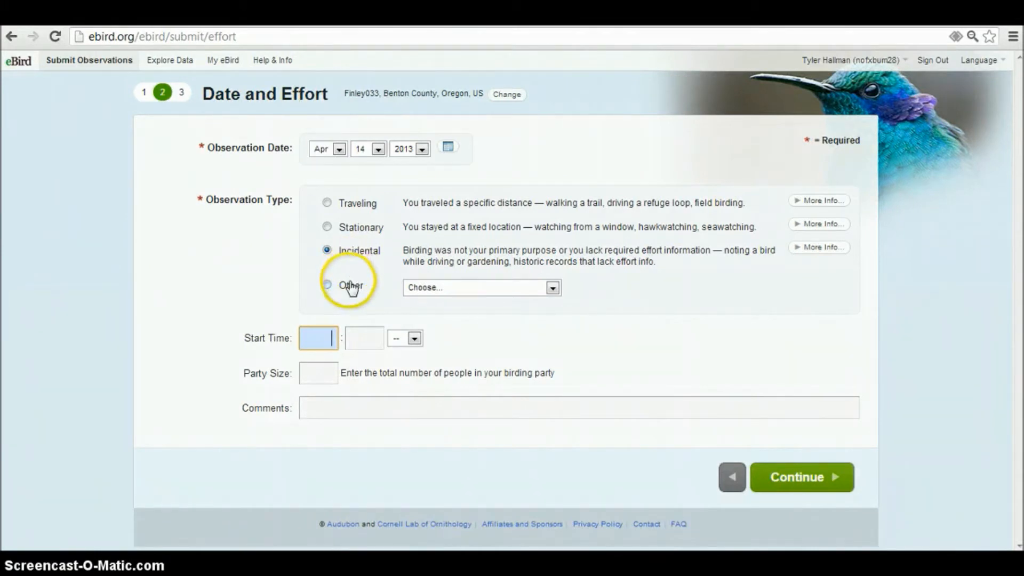
pyautogui.click(483, 288)
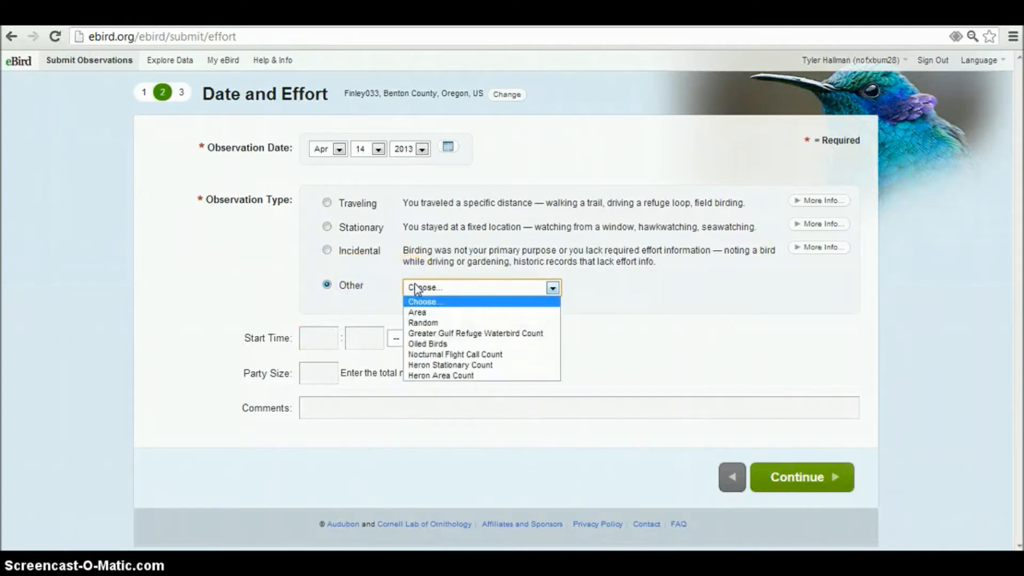
pyautogui.moveTo(405, 271)
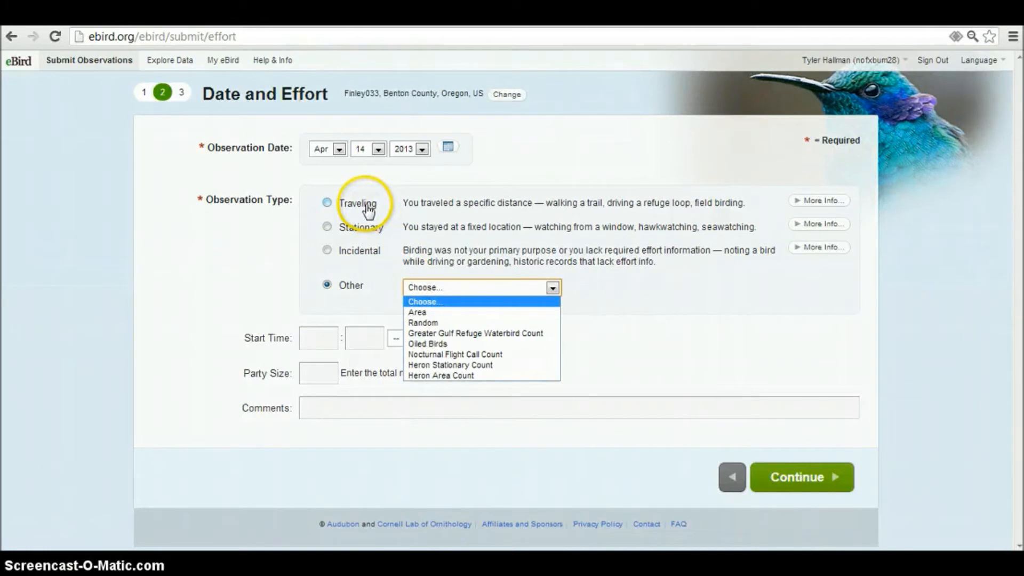
pyautogui.click(327, 203)
pyautogui.write('17')
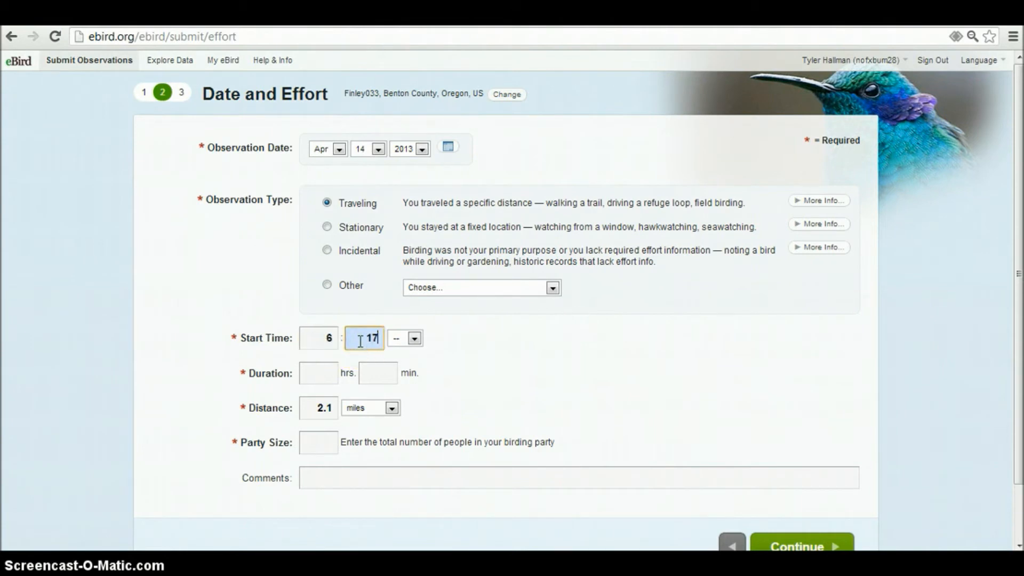
# Step: Enter 6:17 AM start, 2 hr 18 min, party of 3, 'Cloudy and Rainy 48 deg' comments, then continue
pyautogui.click(319, 372)
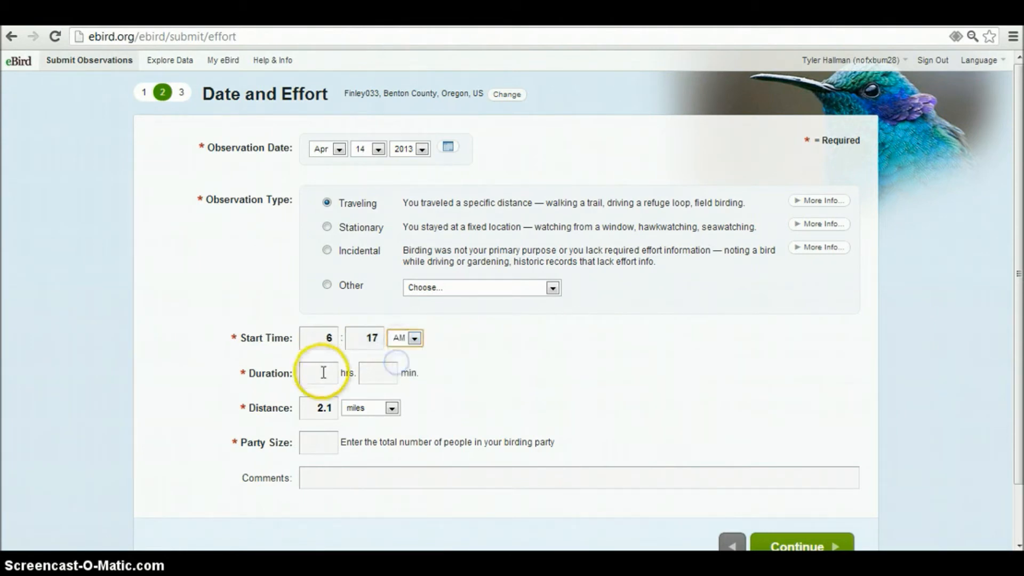
pyautogui.write('2')
pyautogui.click(378, 373)
pyautogui.write('1')
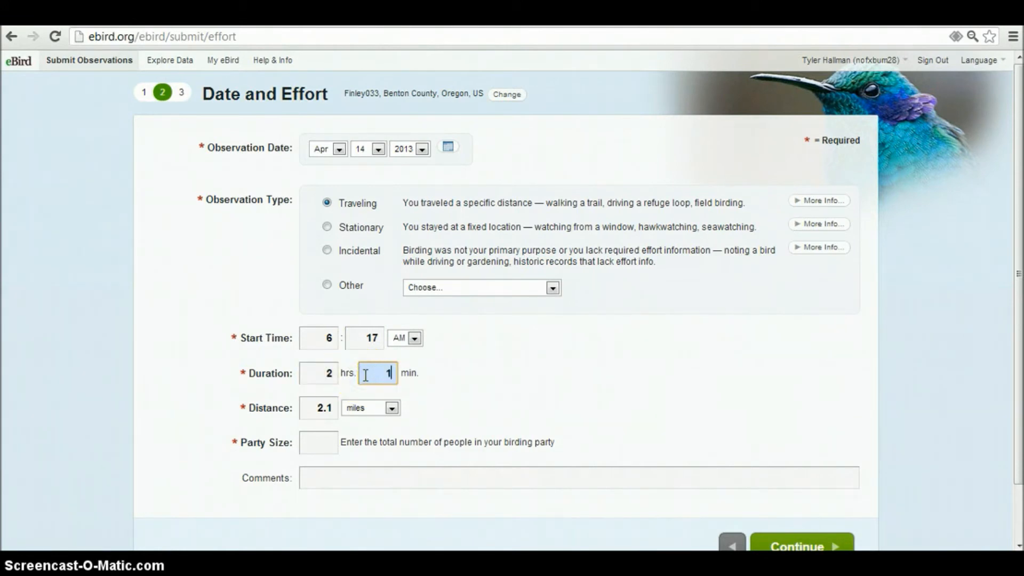
pyautogui.click(319, 442)
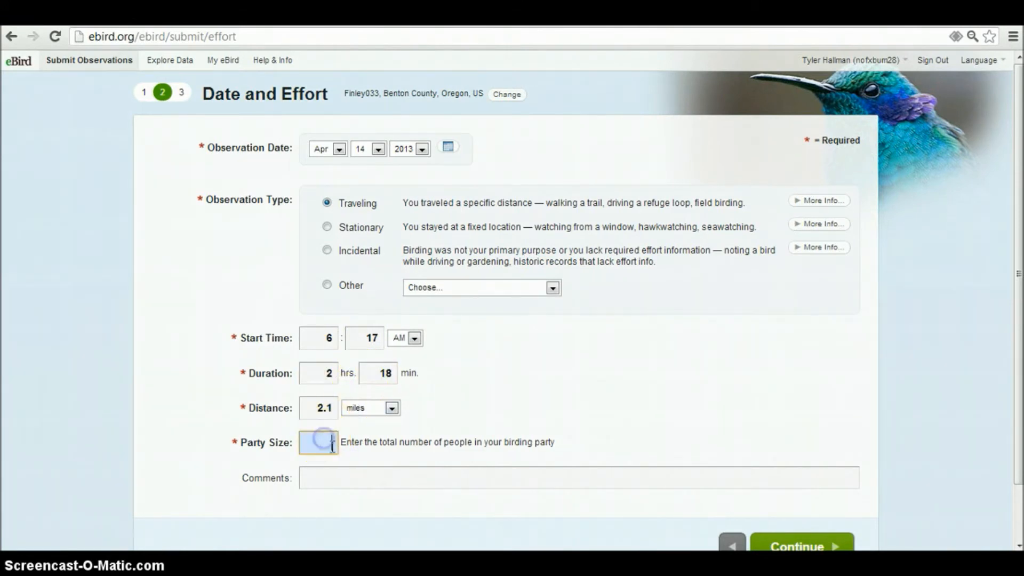
pyautogui.write('Clou')
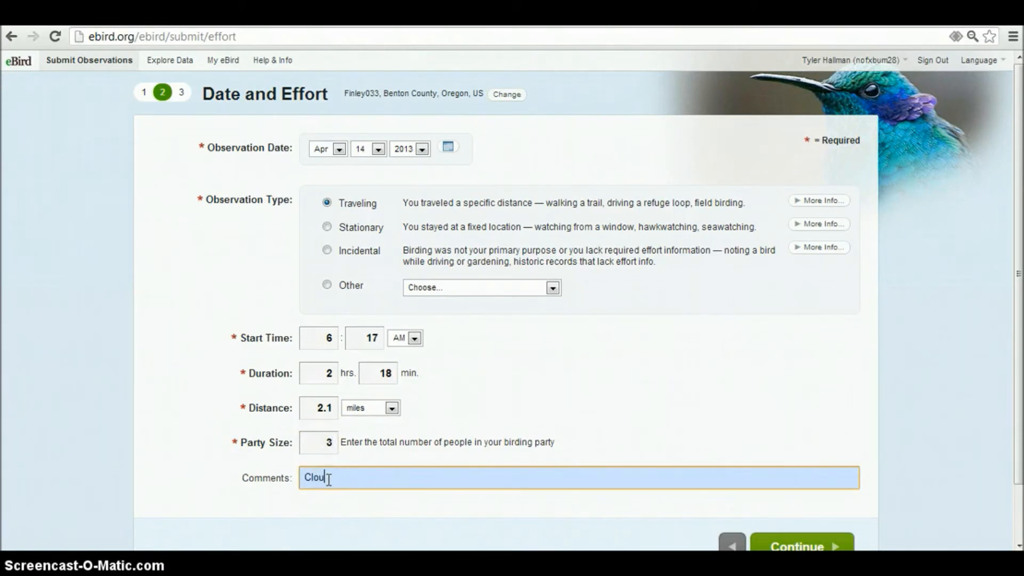
pyautogui.write('dy and Rainy')
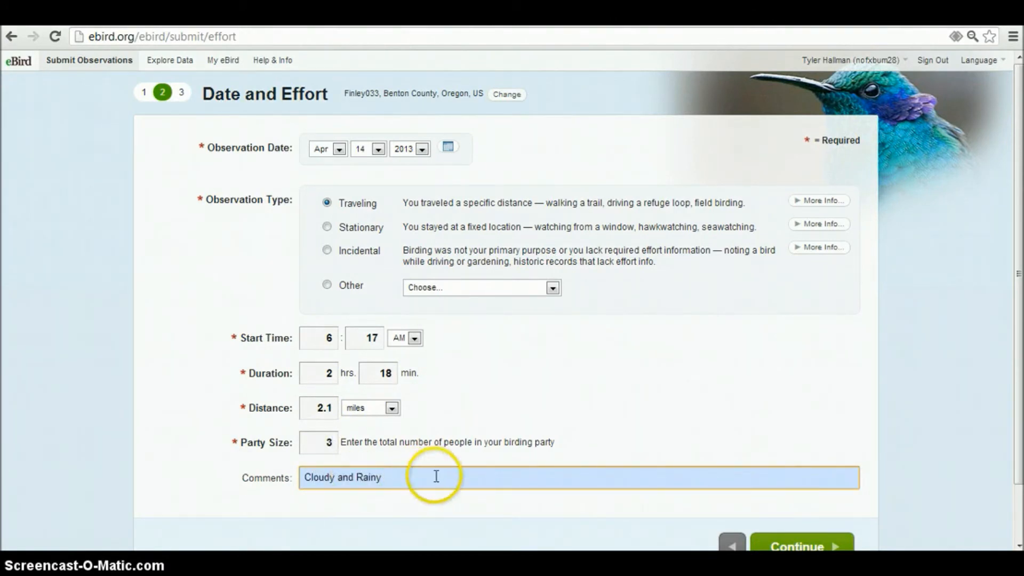
pyautogui.write('48 degrees.')
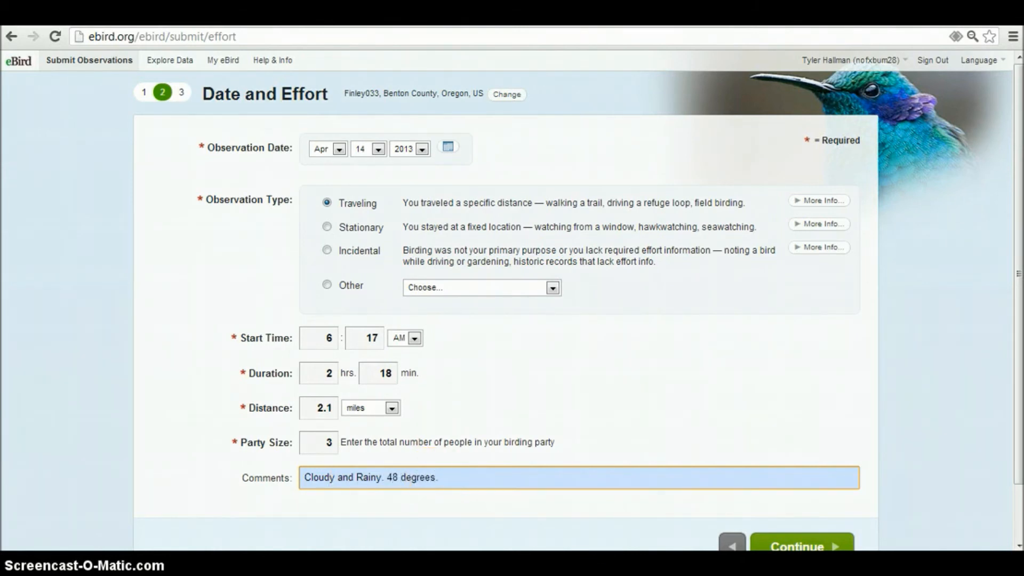
pyautogui.click(799, 547)
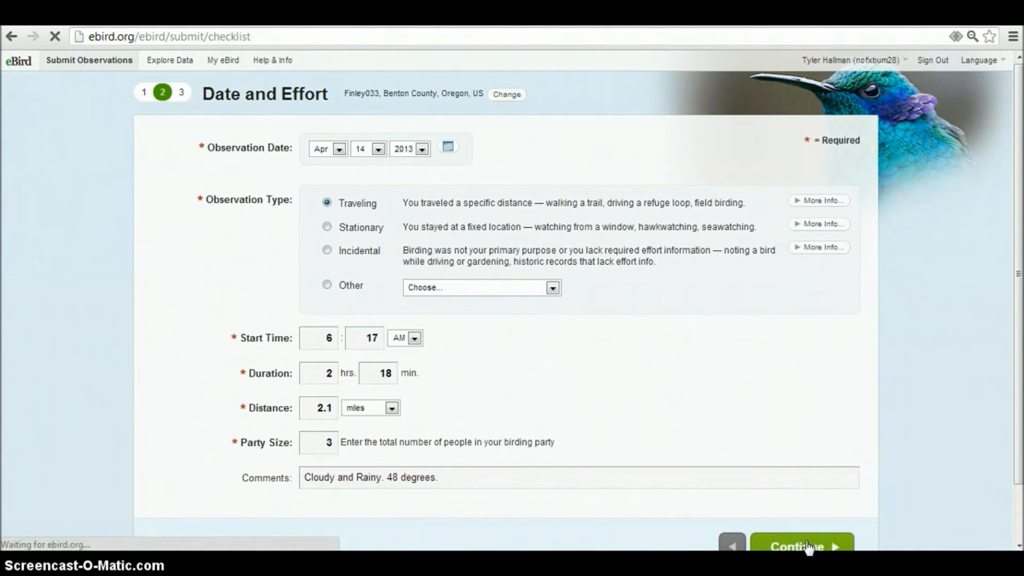
# Step: Count 1 Canada Goose and mark Cackling Goose present, scrolling the species list
pyautogui.click(800, 546)
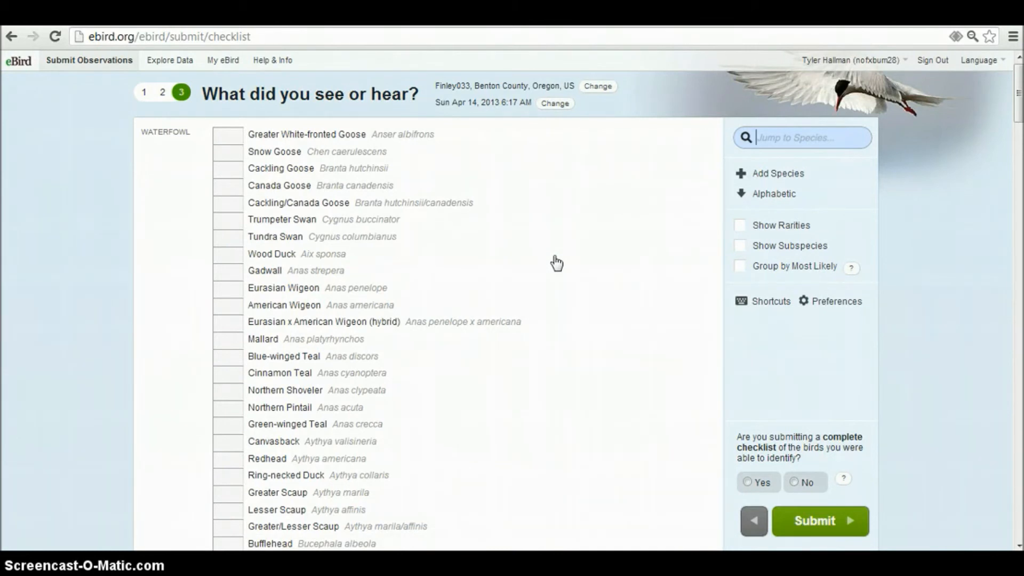
pyautogui.moveTo(265, 192)
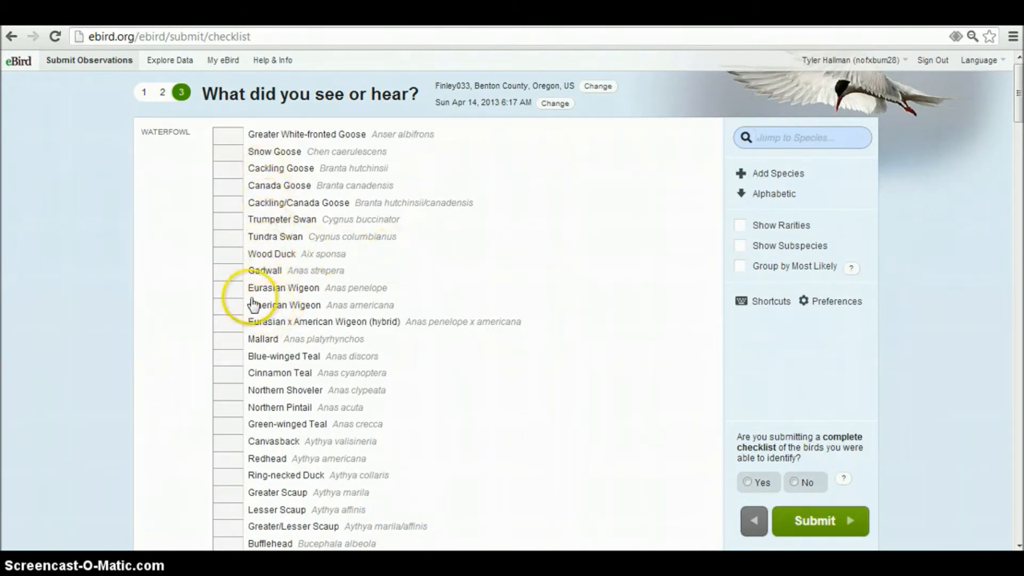
pyautogui.moveTo(231, 275)
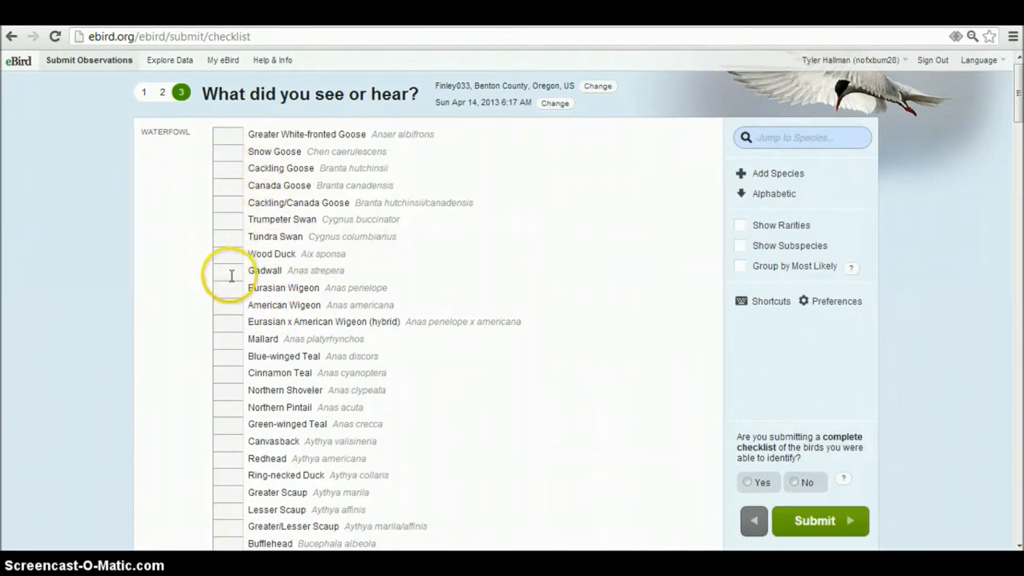
pyautogui.moveTo(231, 283)
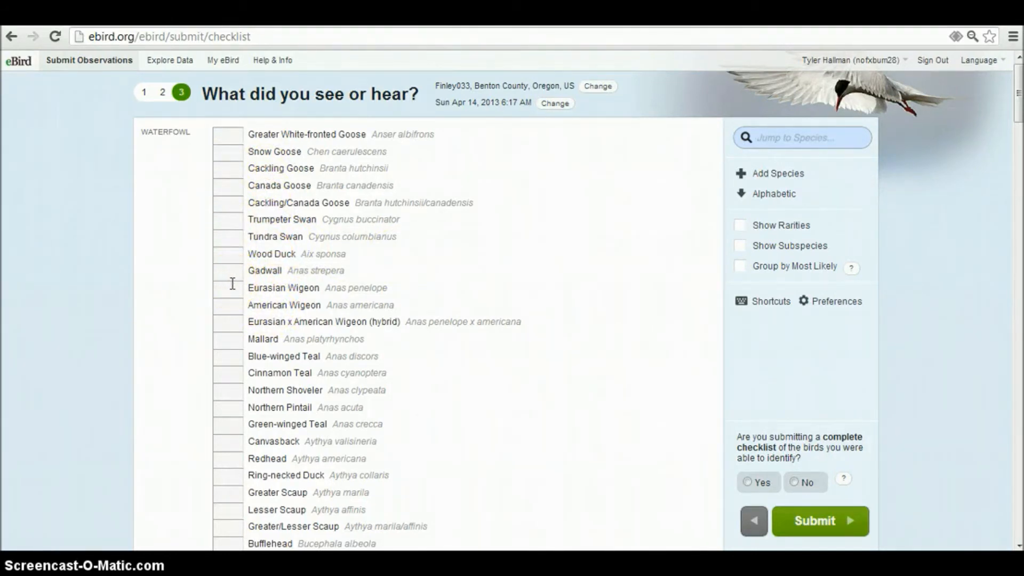
pyautogui.moveTo(229, 190)
pyautogui.write('1')
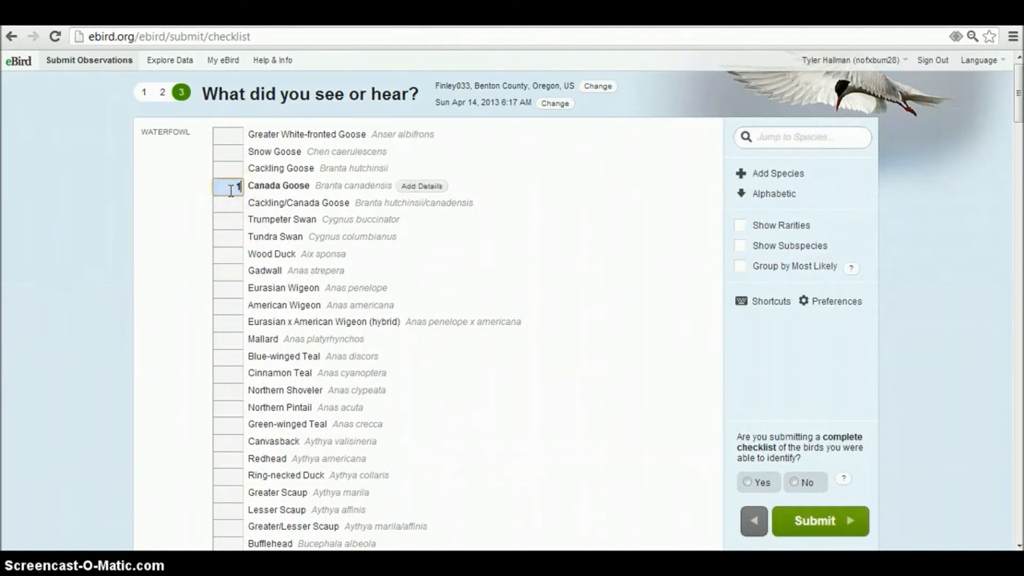
pyautogui.click(228, 169)
pyautogui.write('x')
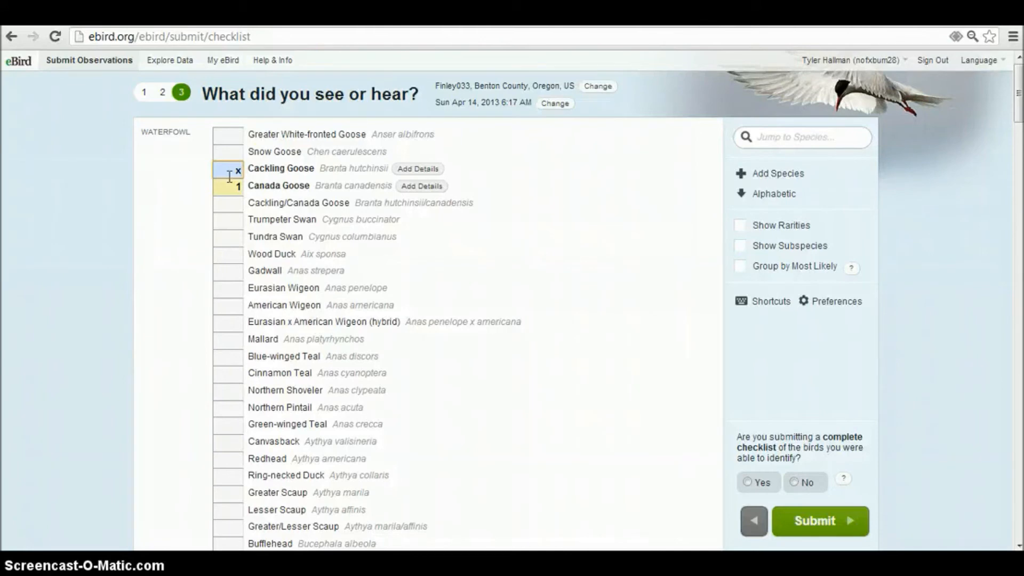
pyautogui.scroll(-3)
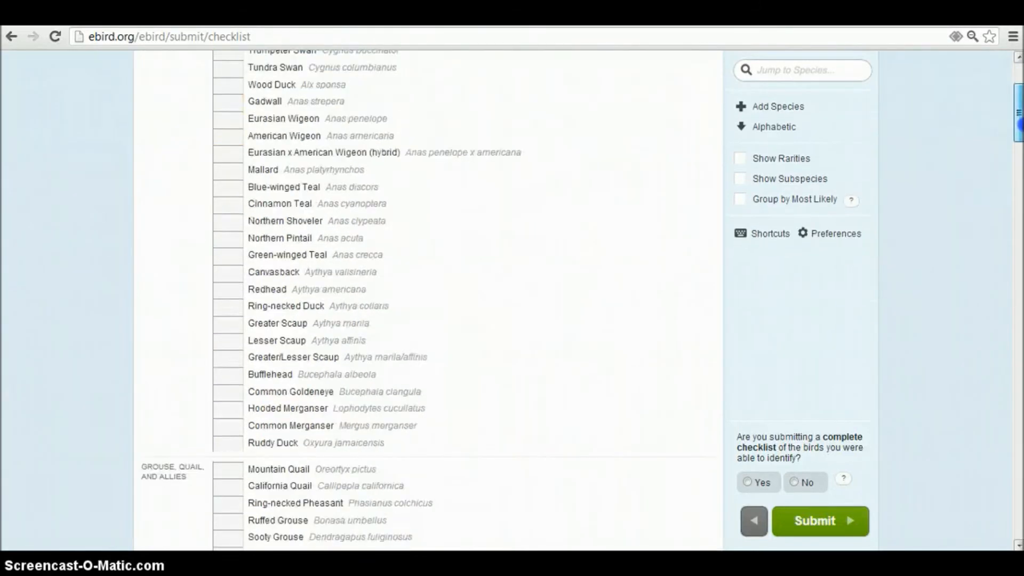
pyautogui.scroll(-3)
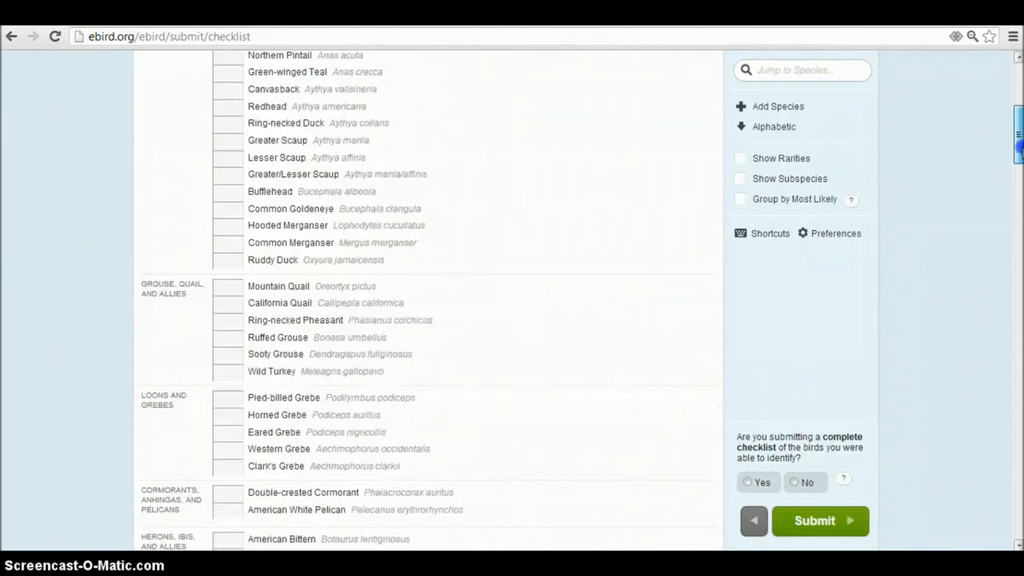
pyautogui.scroll(3)
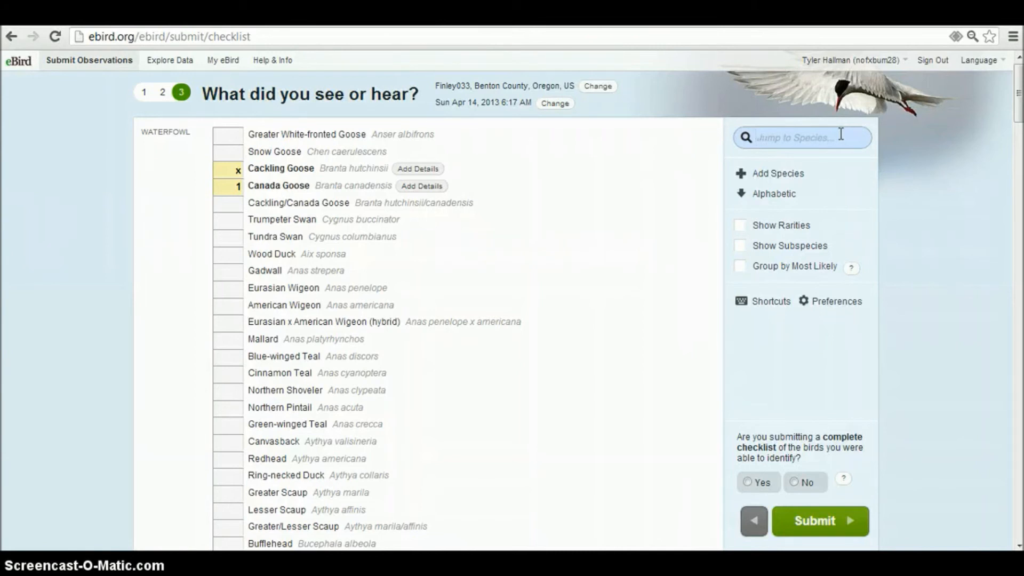
# Step: Jump to 'american rob', mark American Robin present, and open its Add Details fields
pyautogui.write('amro')
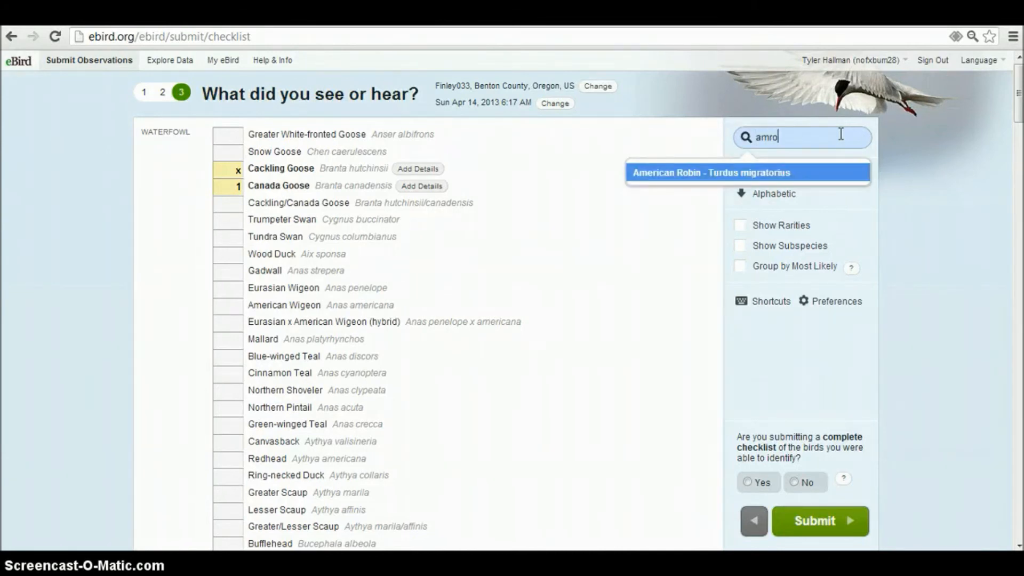
pyautogui.moveTo(804, 154)
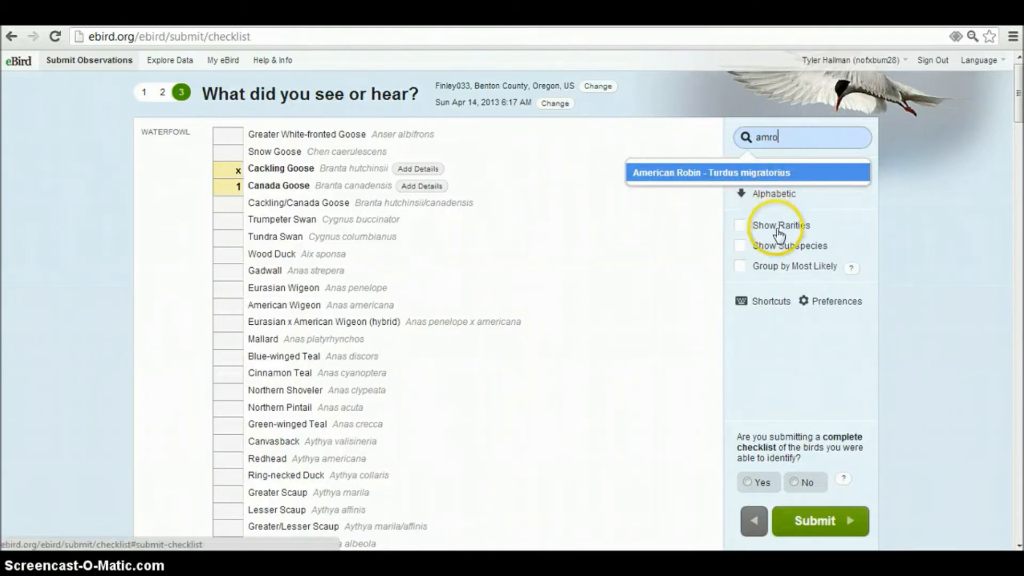
pyautogui.moveTo(773, 269)
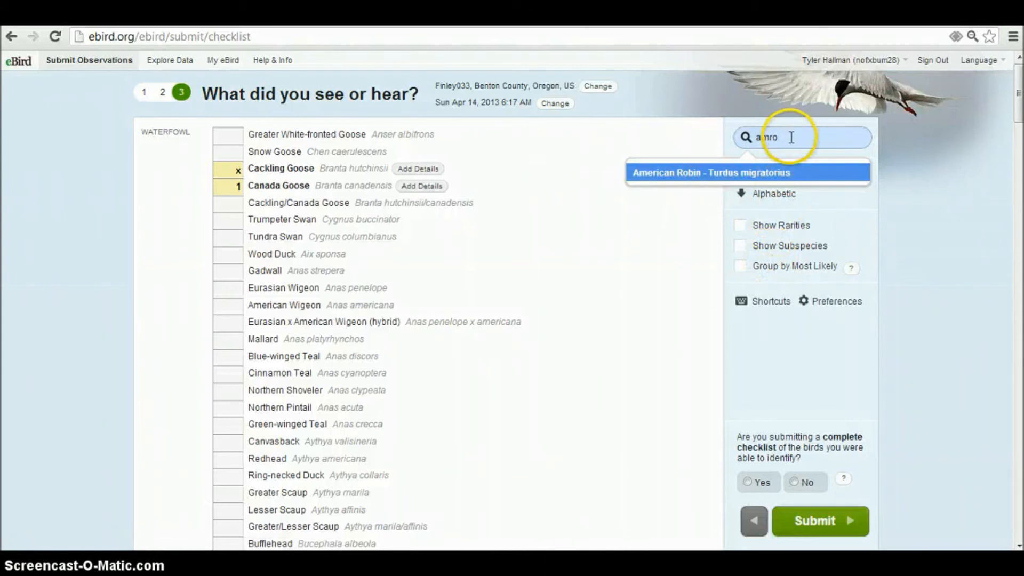
pyautogui.write('am')
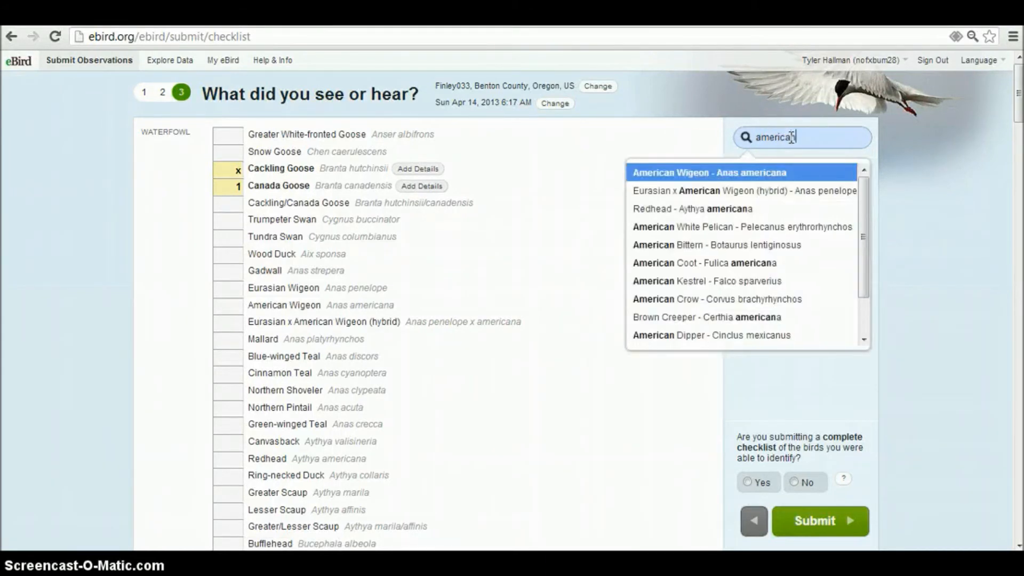
pyautogui.write('rob')
pyautogui.write('x')
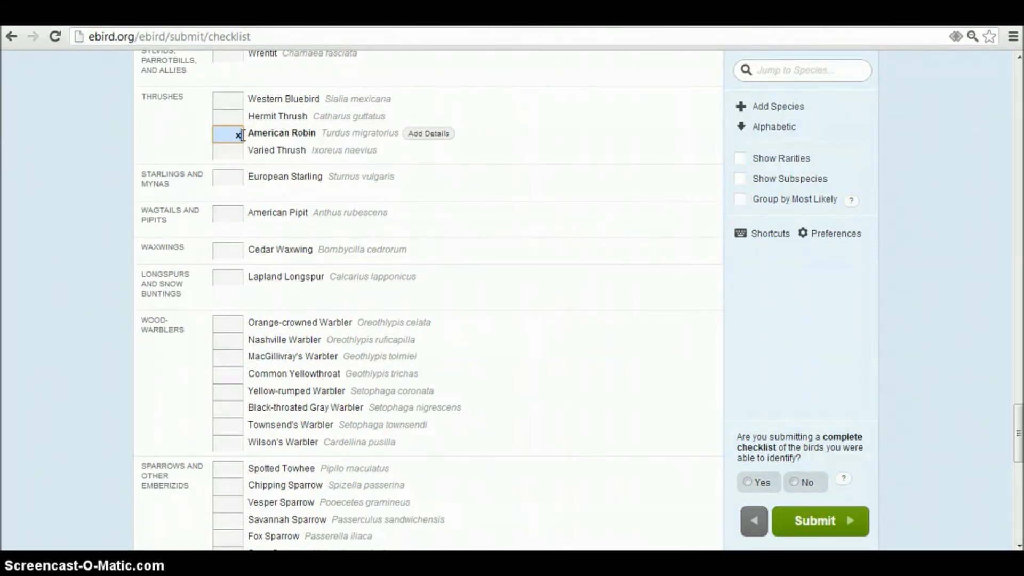
pyautogui.click(428, 133)
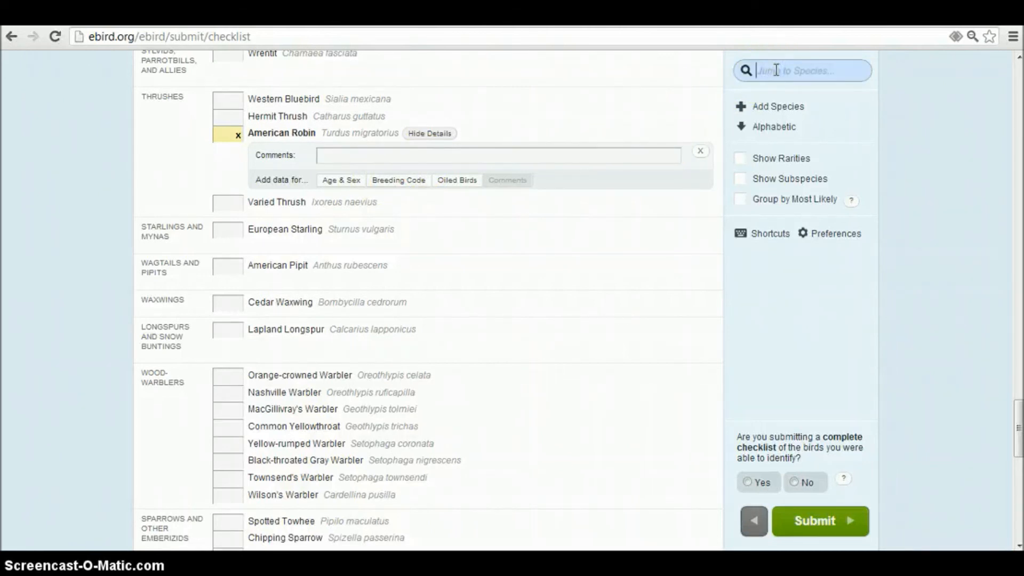
pyautogui.write('tufted d')
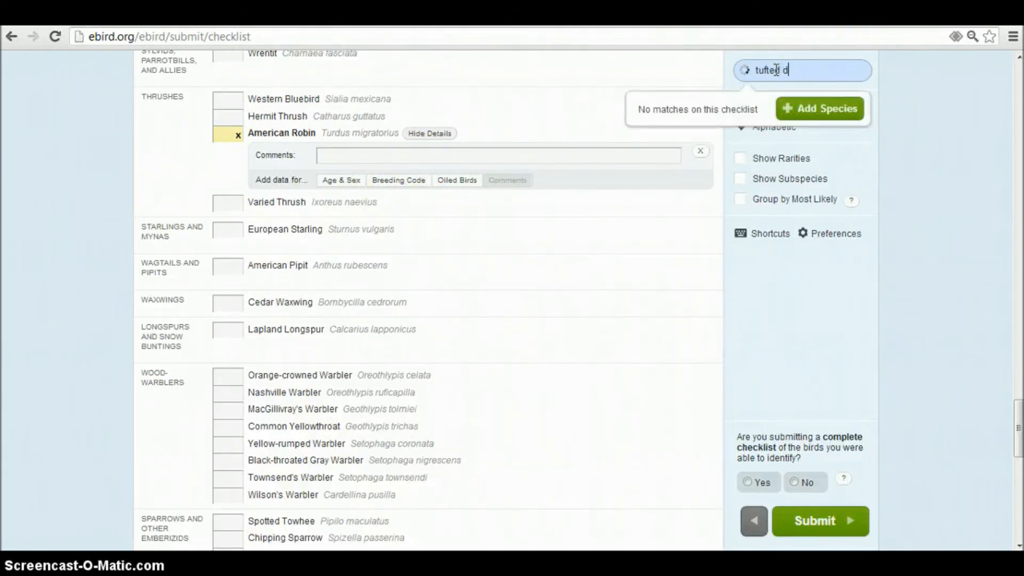
pyautogui.write('uck')
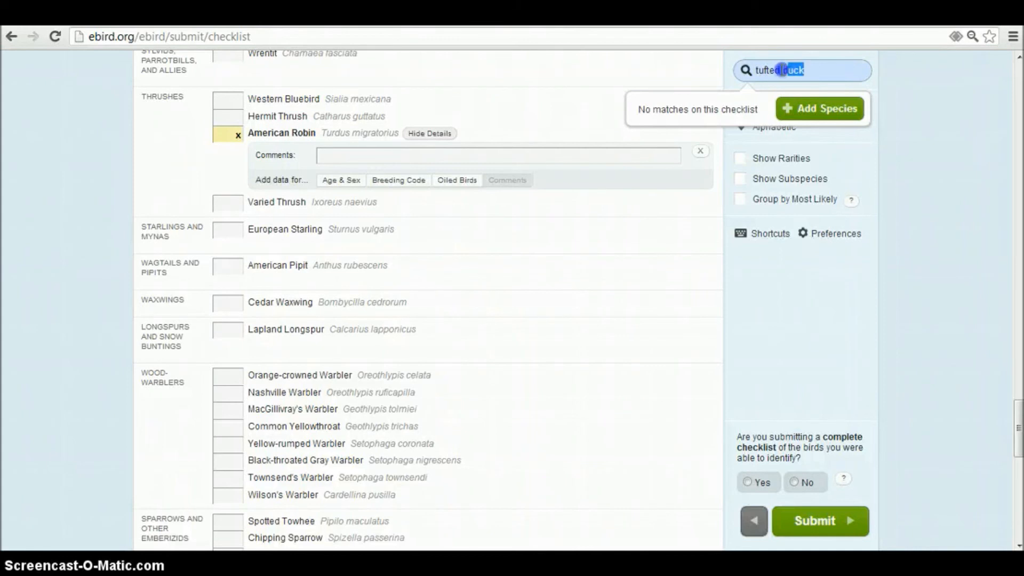
pyautogui.tripleClick(802, 70)
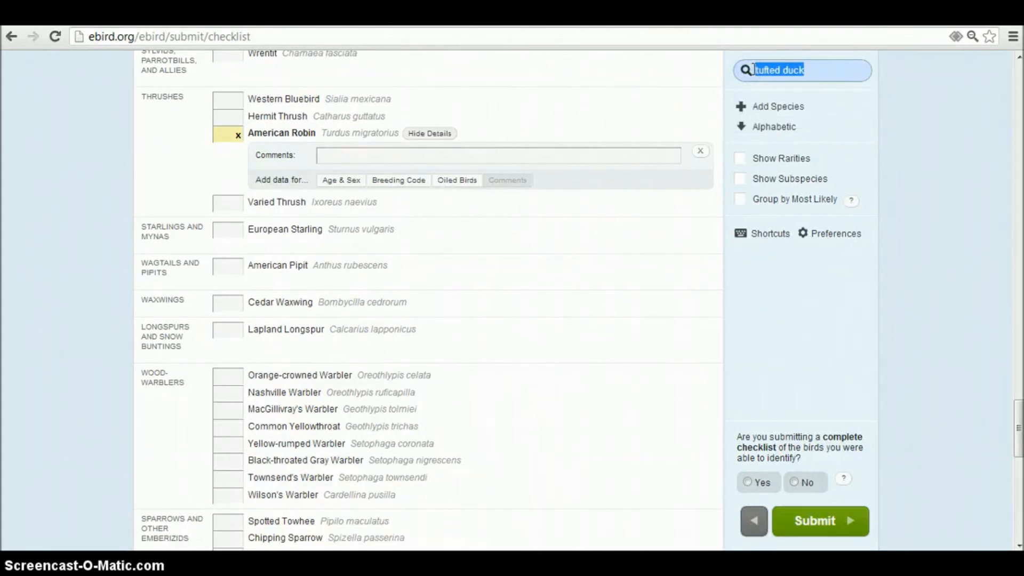
pyautogui.write('herrin')
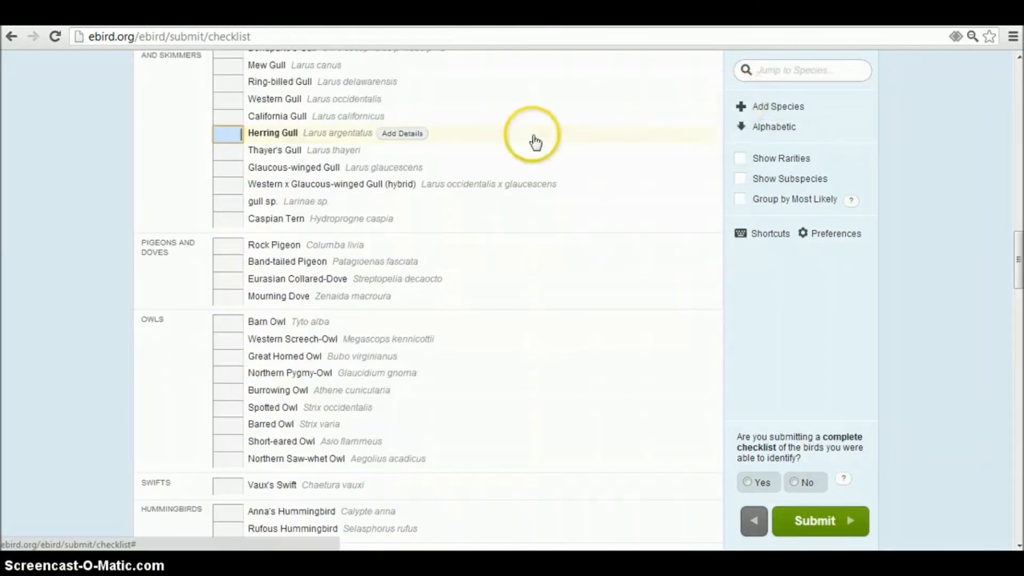
pyautogui.moveTo(290, 155)
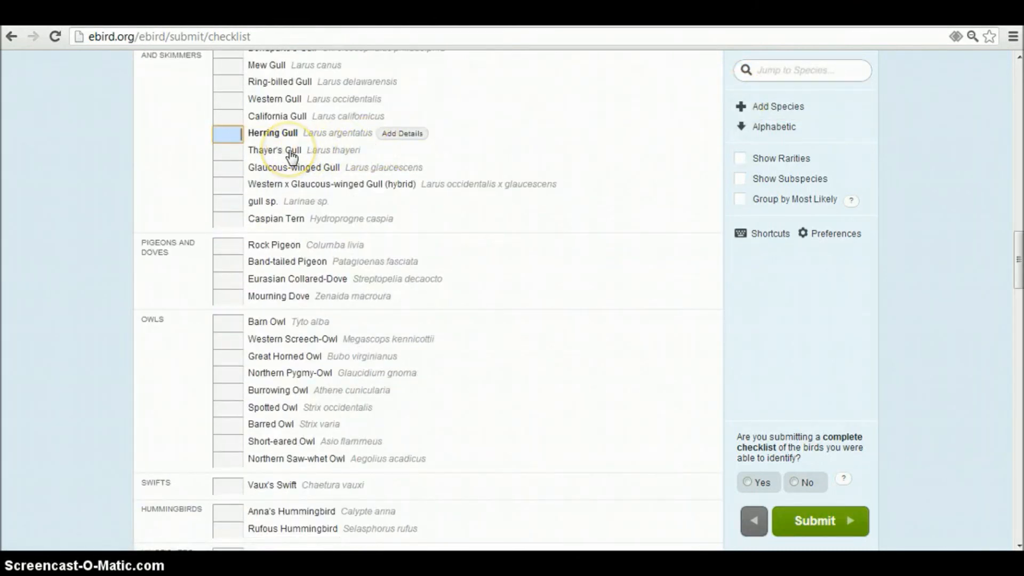
pyautogui.moveTo(262, 209)
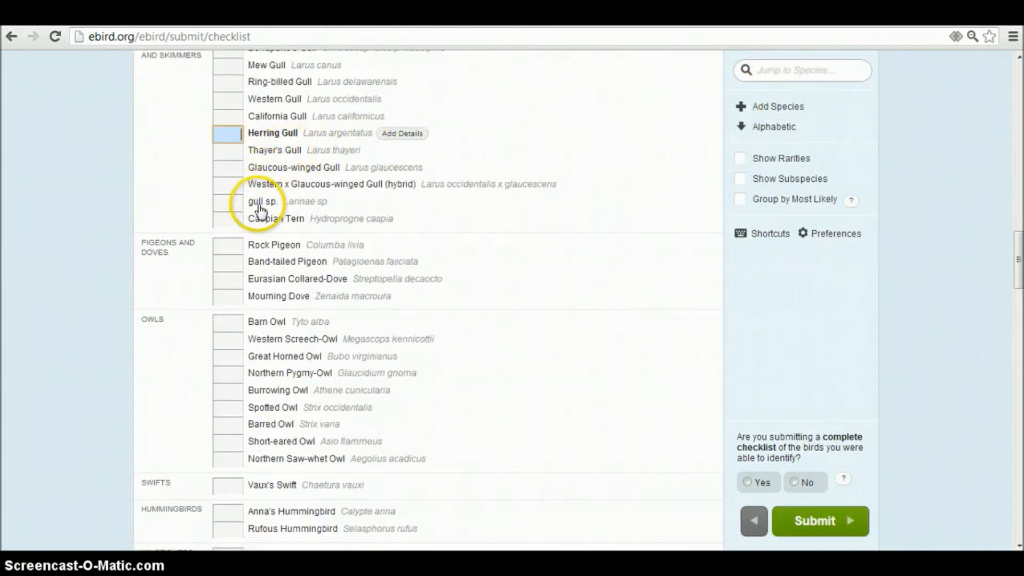
# Step: Enter a count of 2 for gull sp. on the species list
pyautogui.click(227, 201)
pyautogui.write('2')
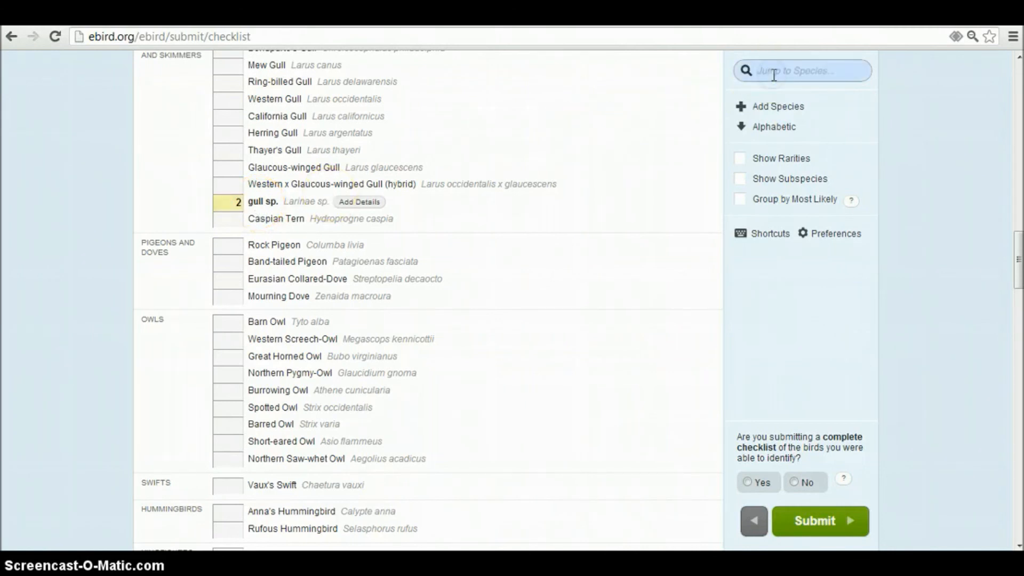
pyautogui.write('cack')
pyautogui.write('x')
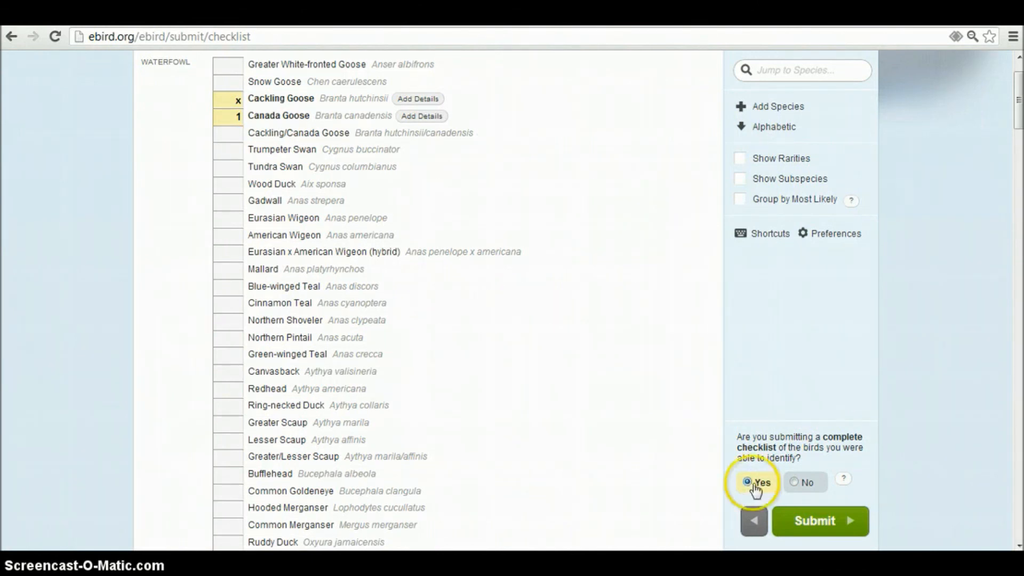
# Step: Mark the Finley033 checklist as complete and submit it with its four species
pyautogui.click(820, 521)
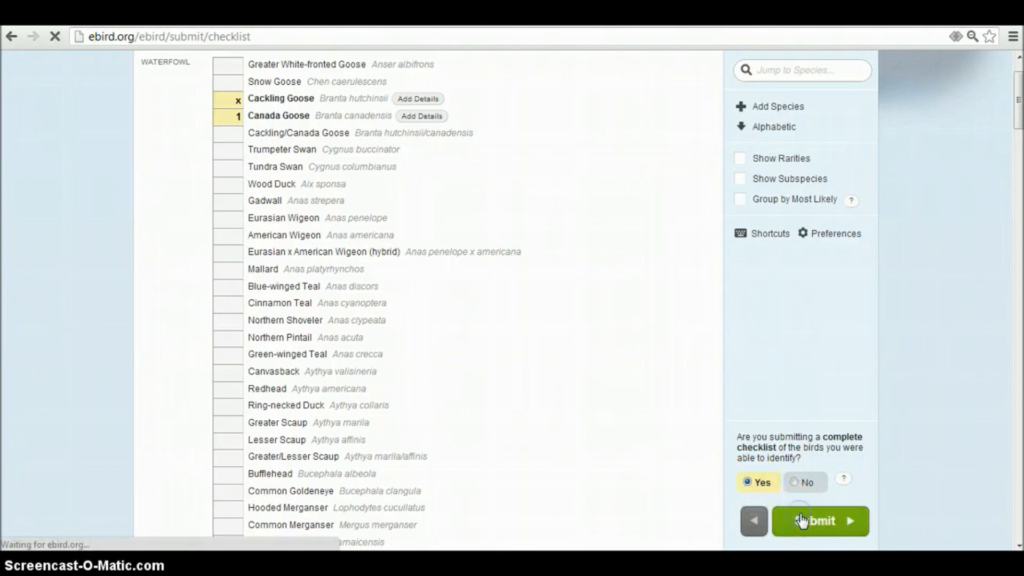
pyautogui.click(820, 521)
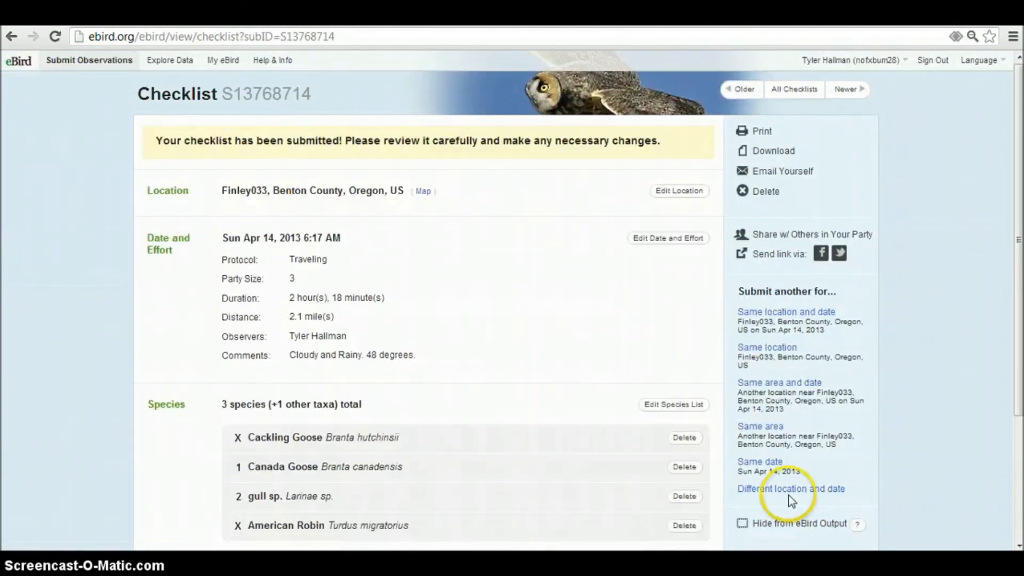
pyautogui.moveTo(924, 343)
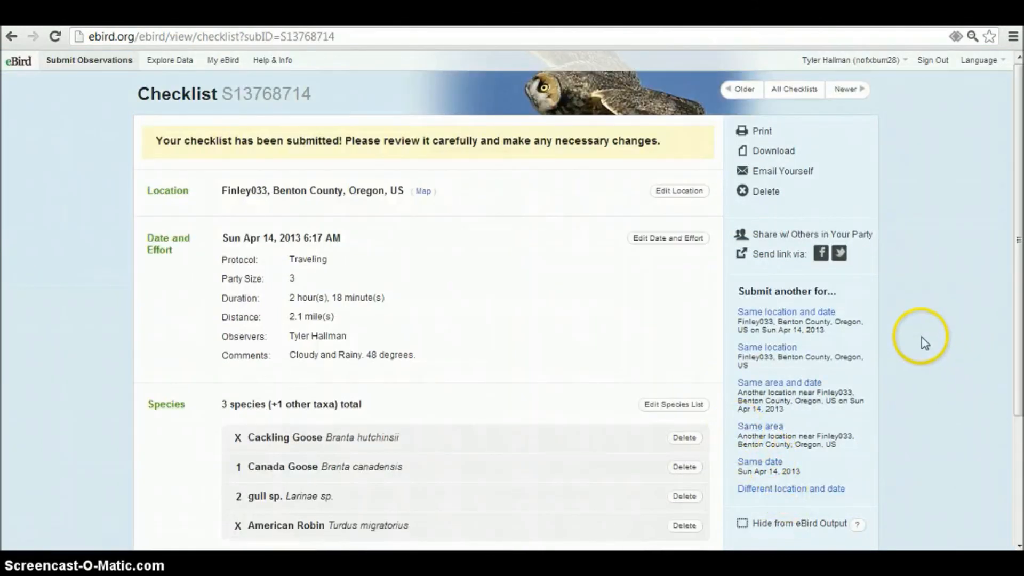
pyautogui.moveTo(881, 320)
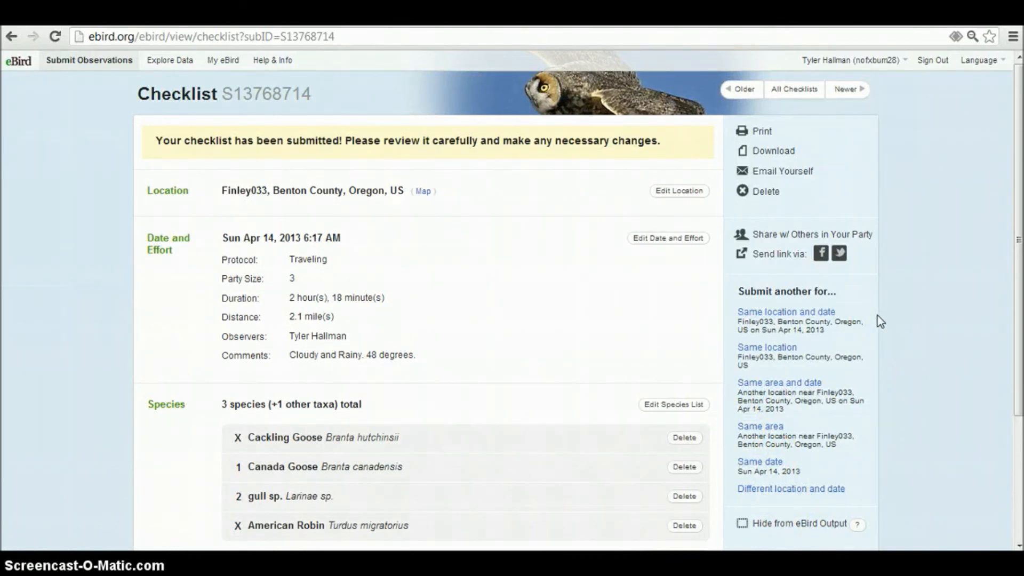